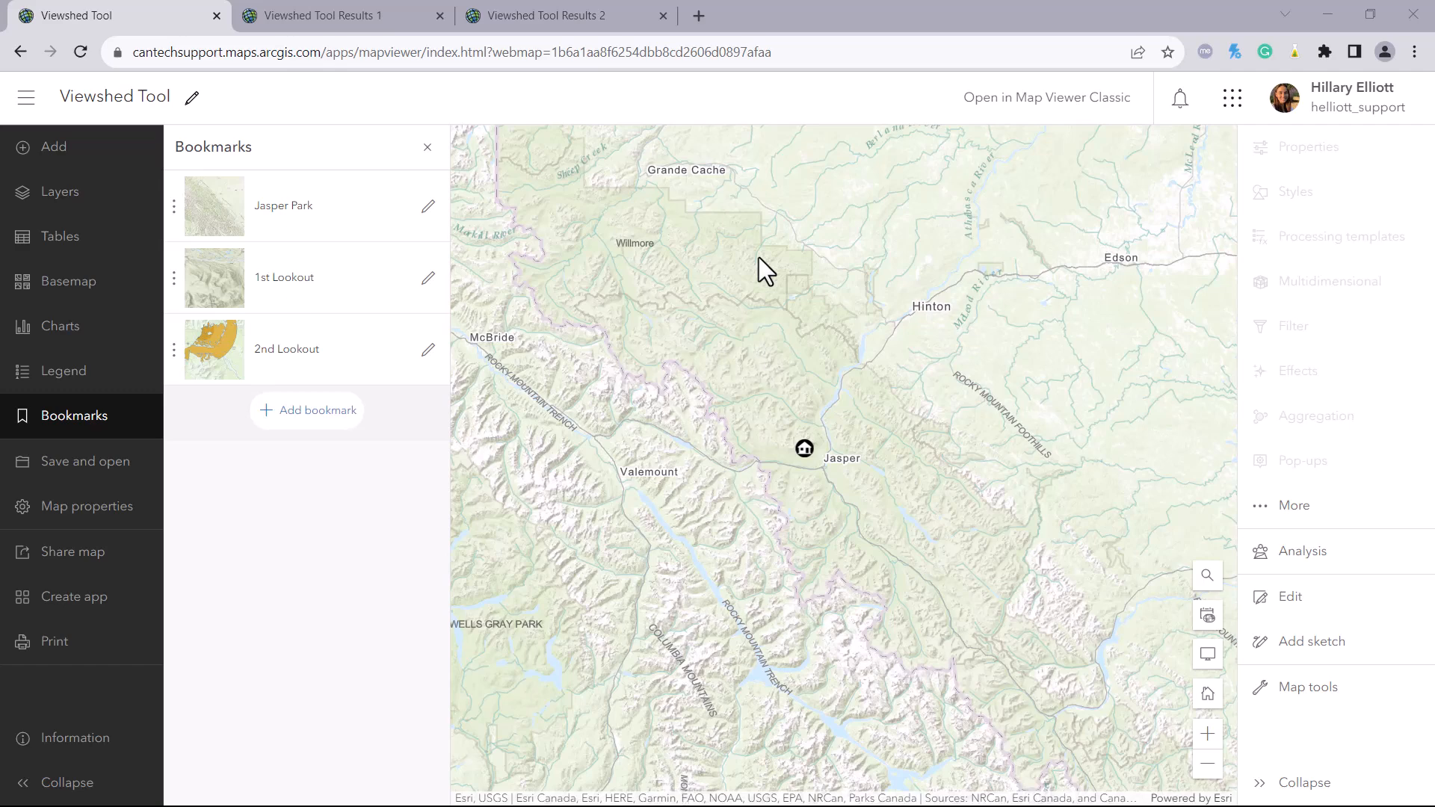
{"action": "mouse_move", "coordinate": [817, 447]}
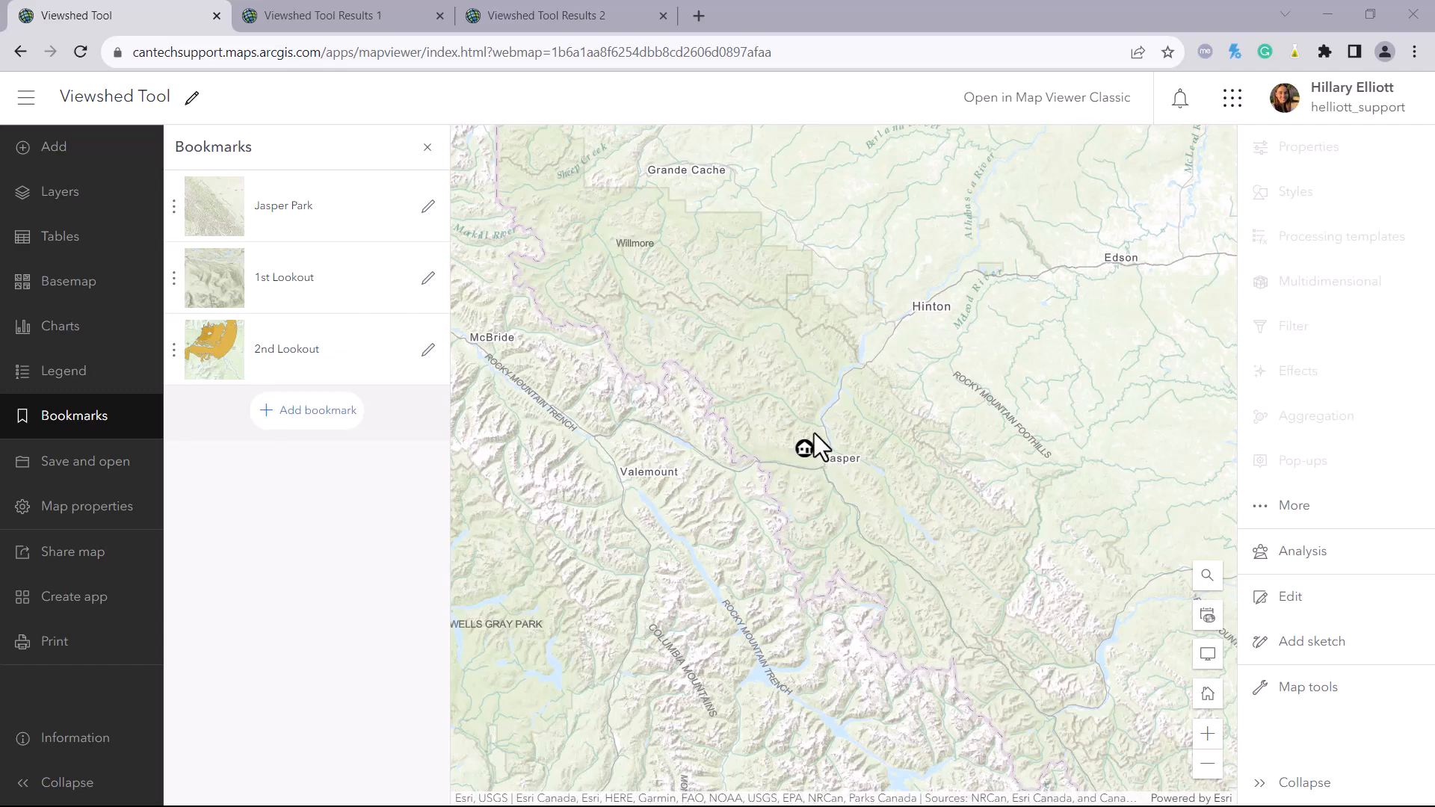
Step: Show the Analysis tools pane over the Jasper map
{"action": "left_click", "coordinate": [1302, 550]}
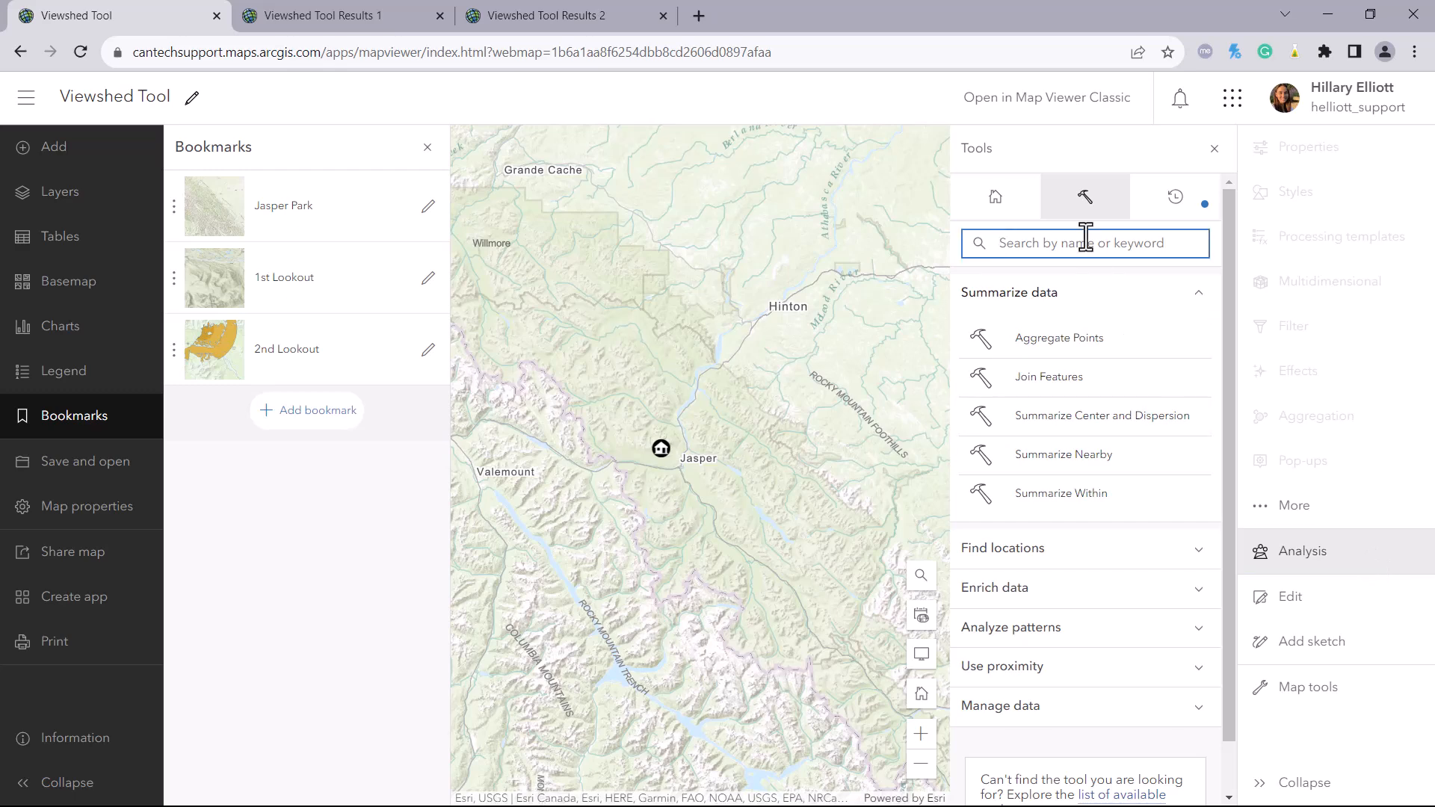
Step: Search for 'viewshed' and bring up the Create Viewshed tool form
{"action": "type", "text": "viewshed"}
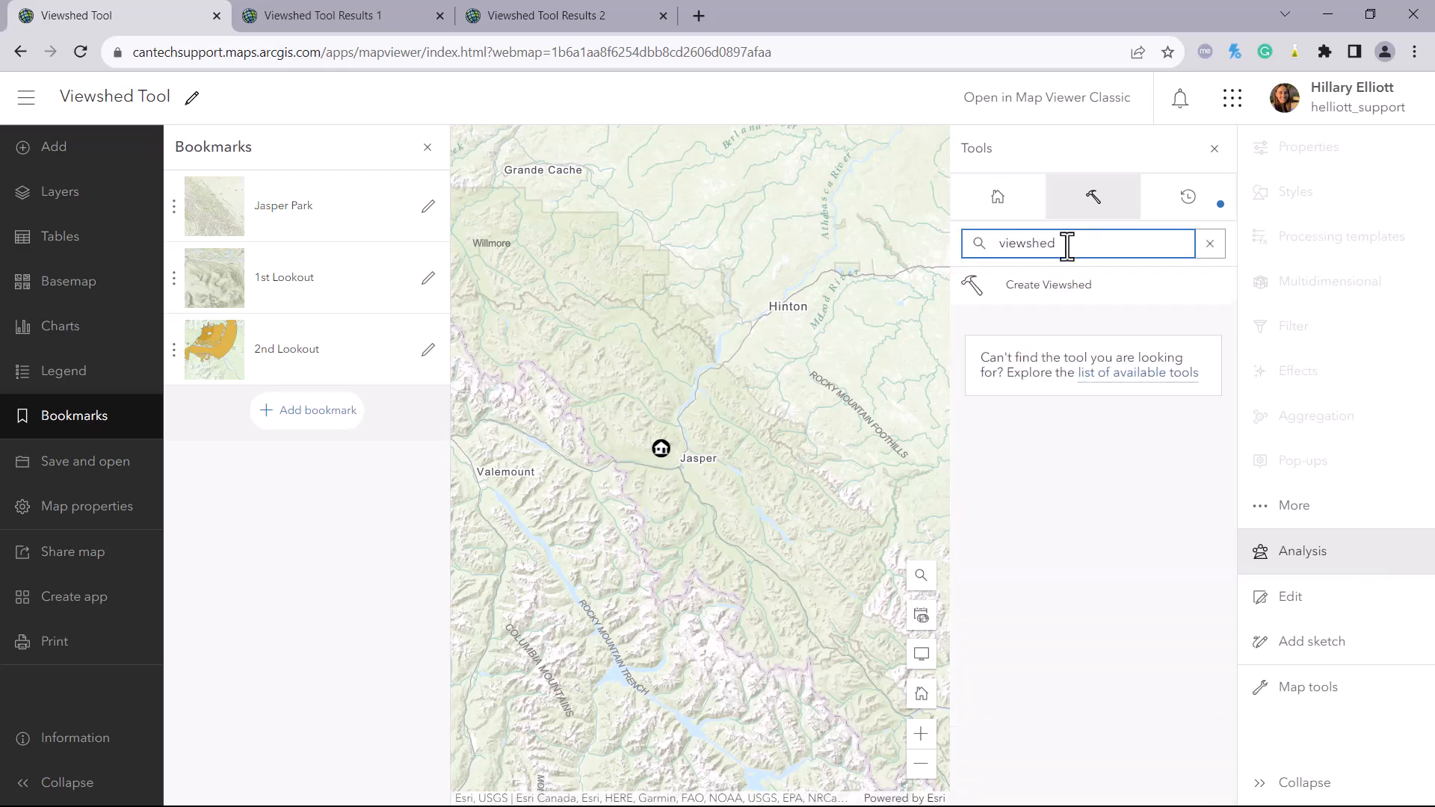
{"action": "left_click", "coordinate": [1048, 283]}
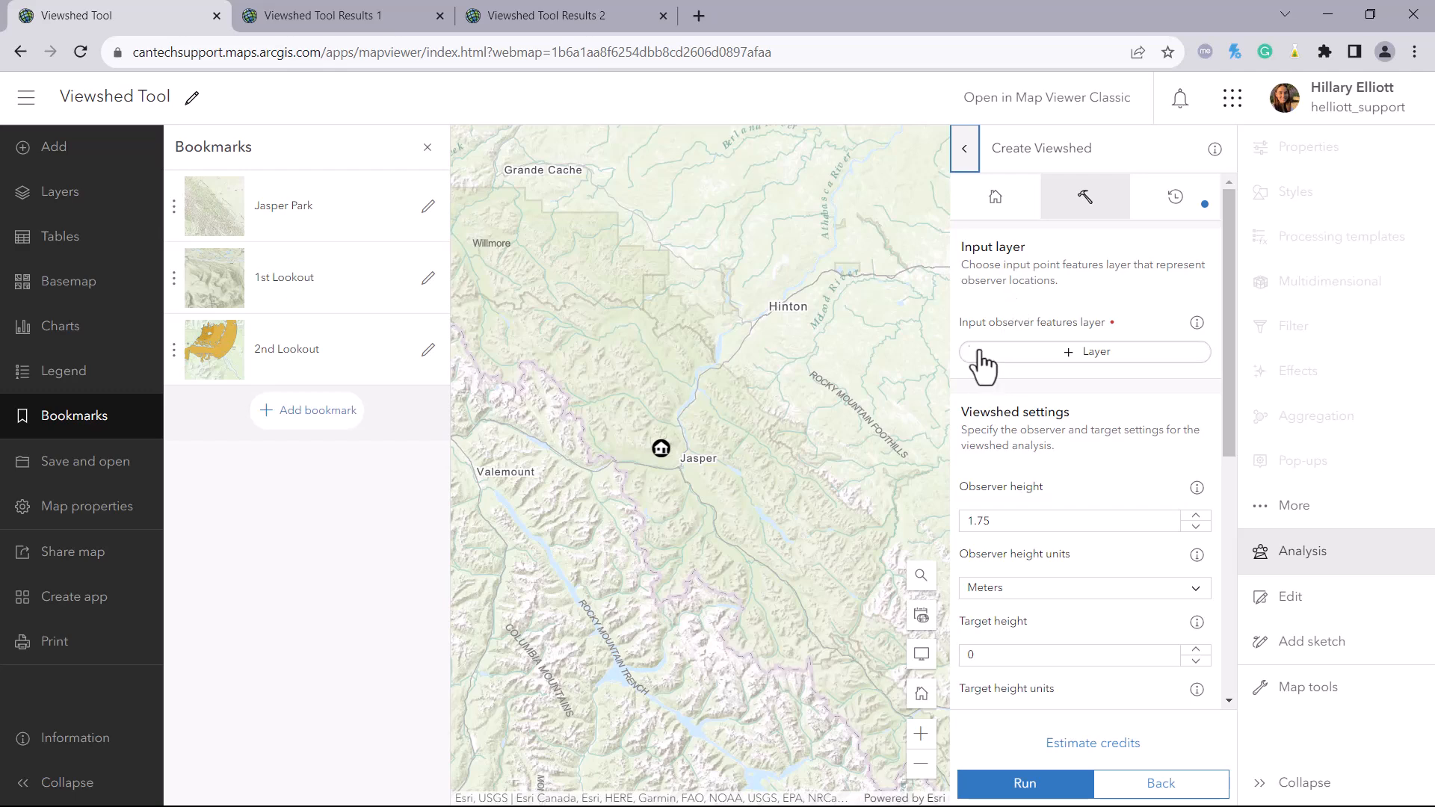
Step: Set observer height to 30 m and maximum viewing distance to 5 km
{"action": "left_click", "coordinate": [1085, 351]}
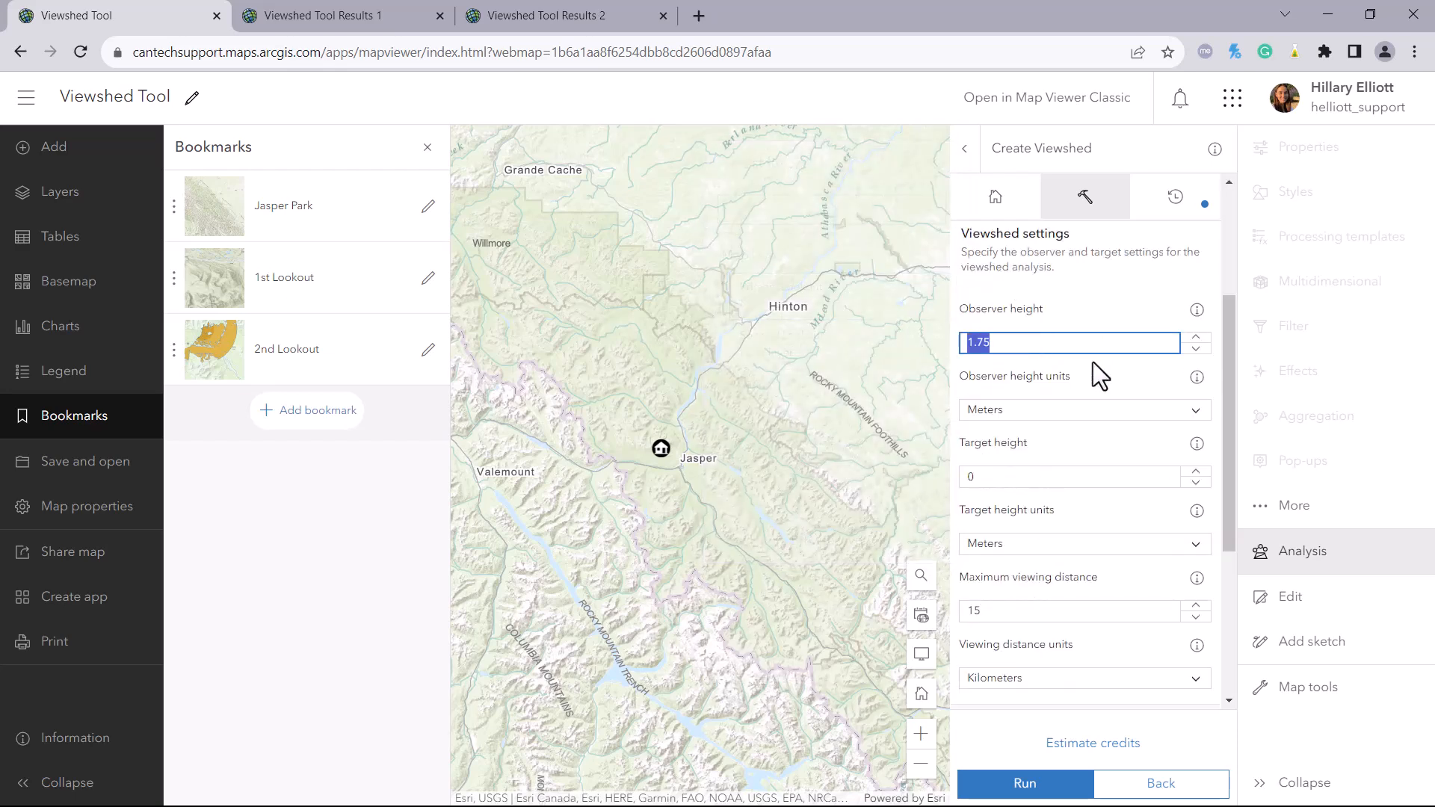
{"action": "type", "text": "30"}
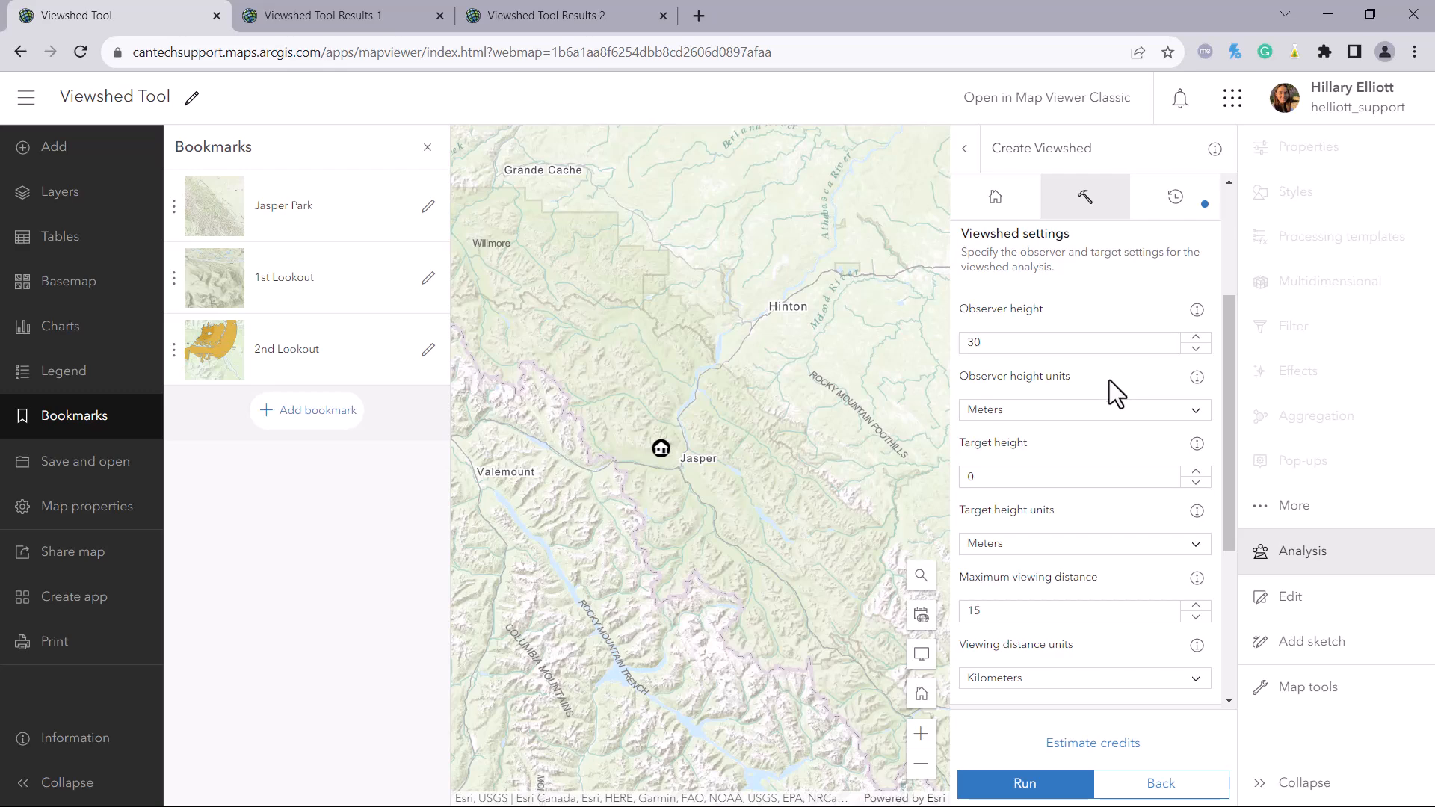
{"action": "scroll", "scroll_direction": "down", "scroll_amount": 3}
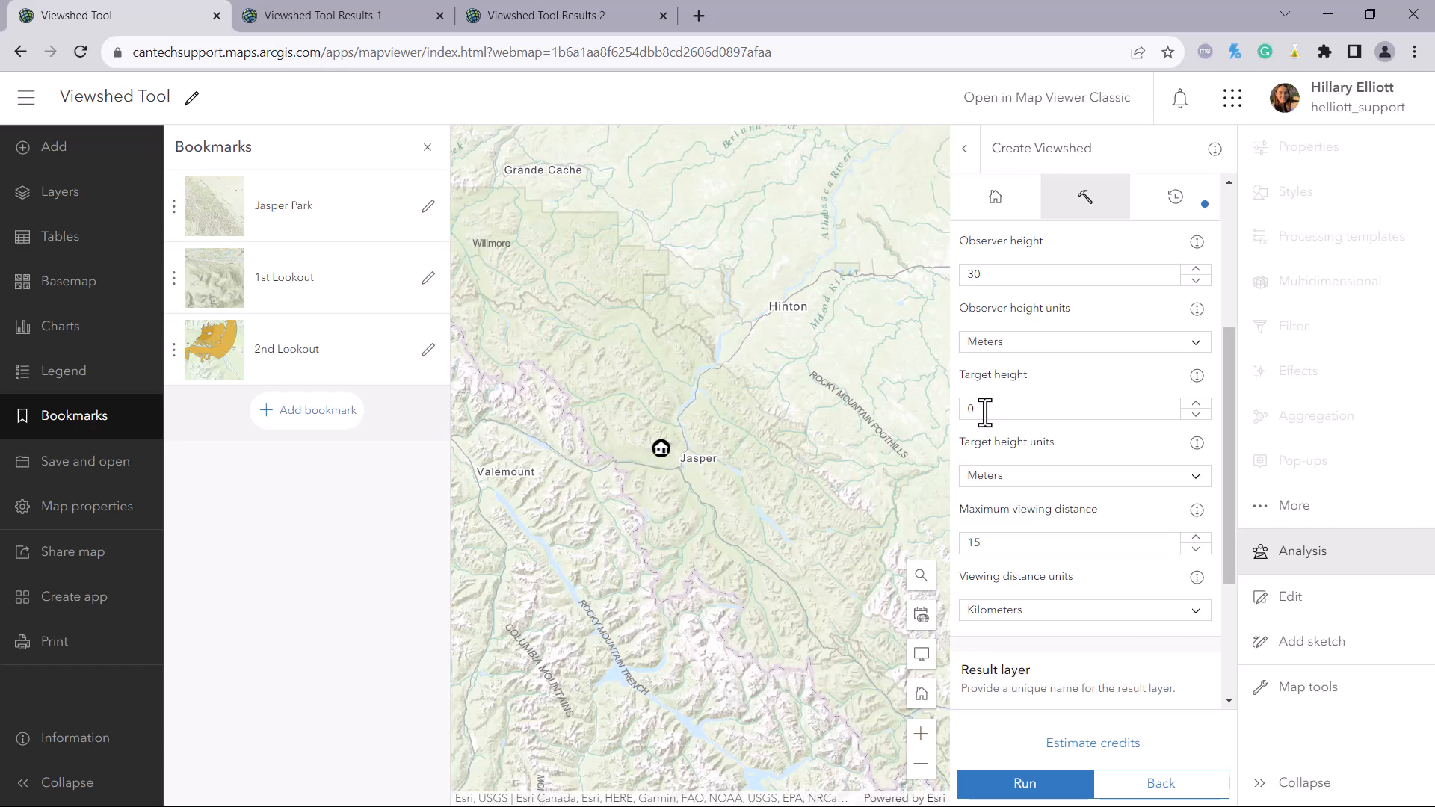
{"action": "scroll", "scroll_direction": "down", "scroll_amount": 3}
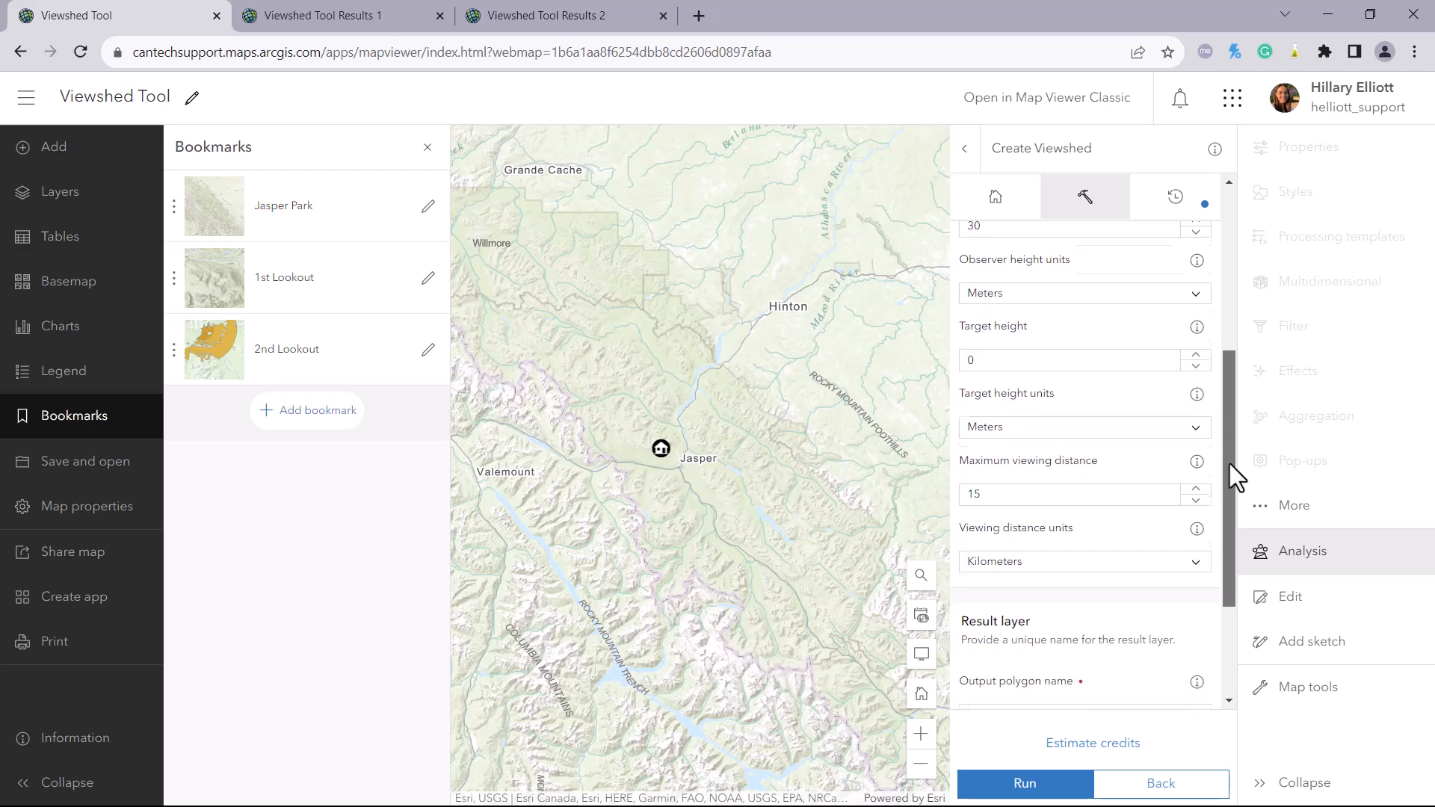
{"action": "left_click", "coordinate": [1068, 409]}
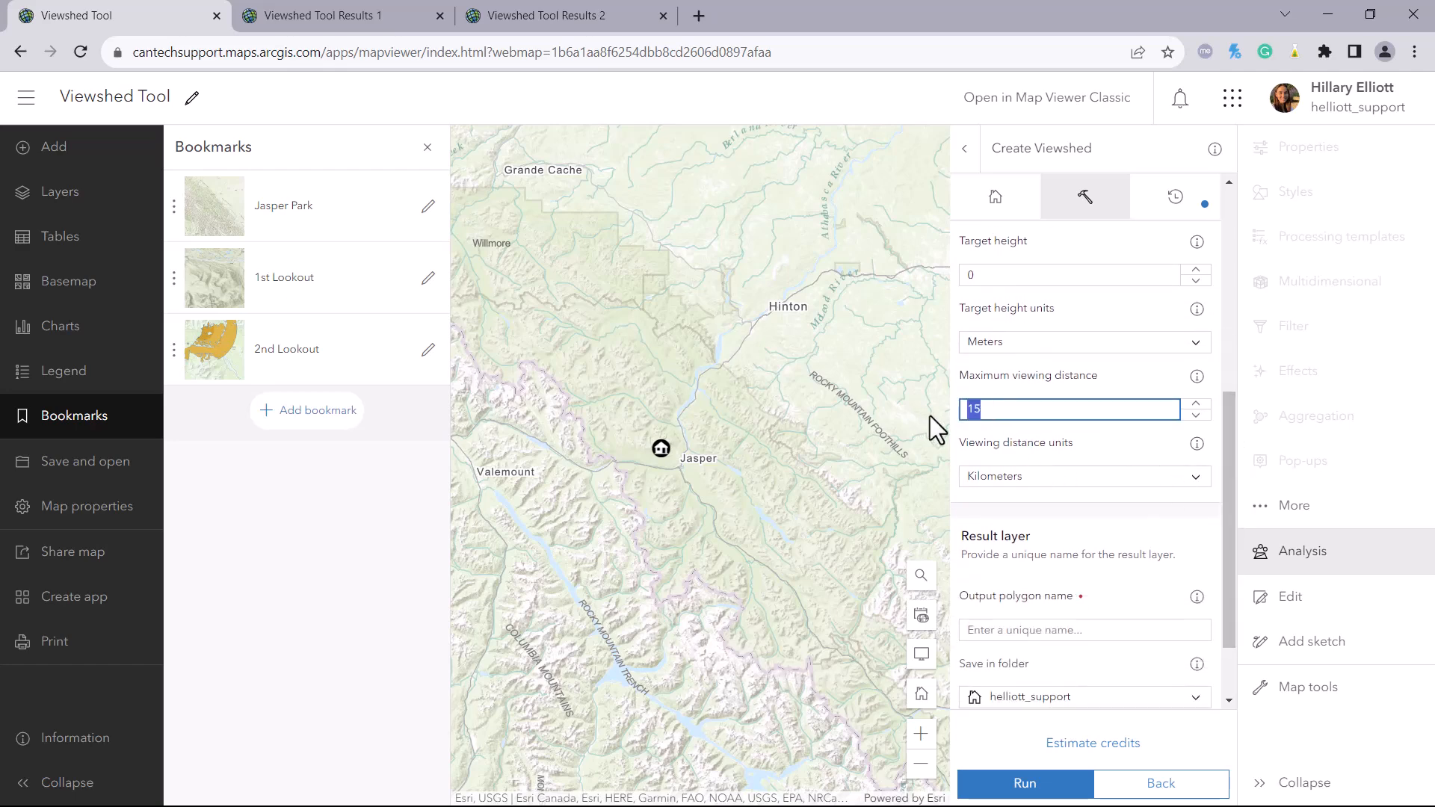
{"action": "type", "text": "5"}
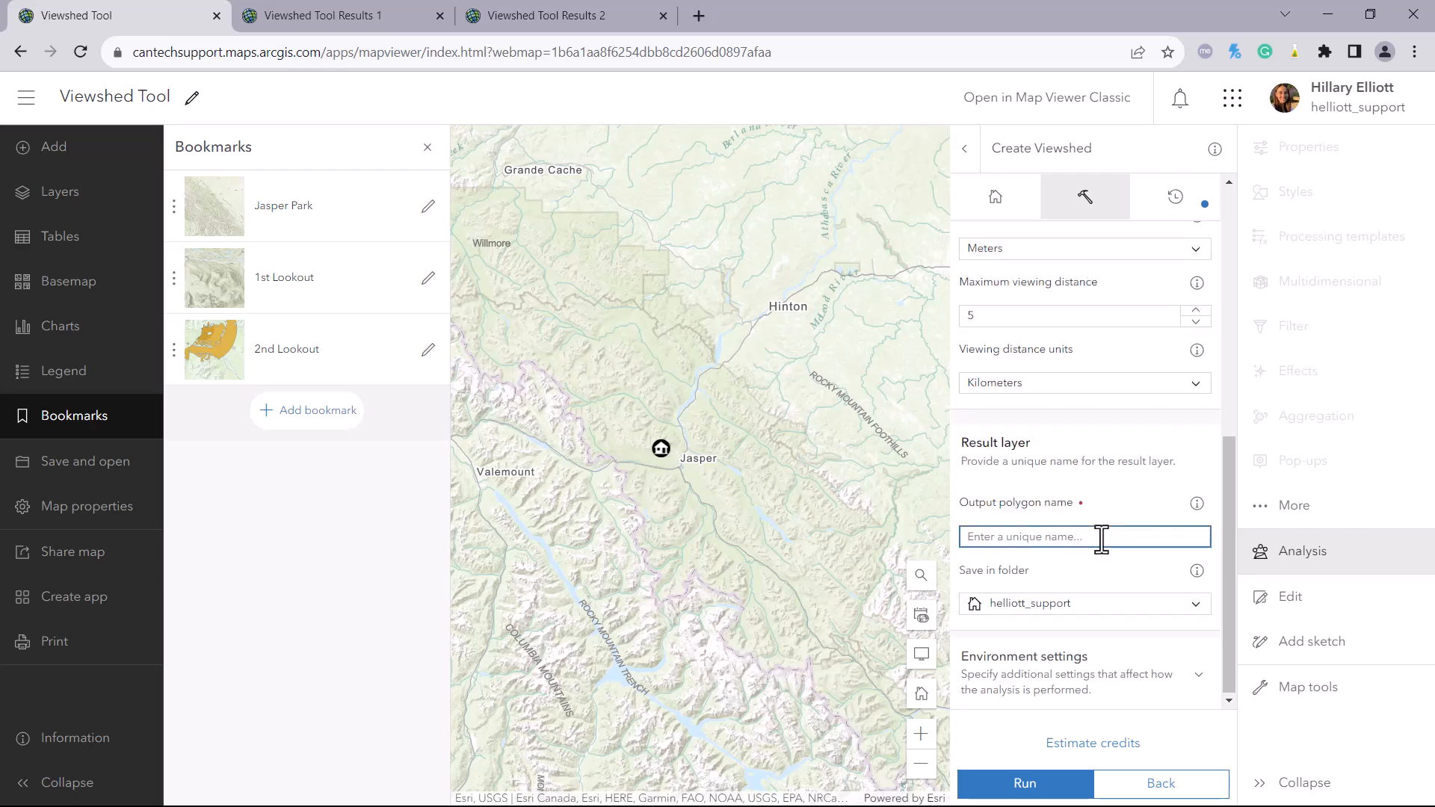
Step: Name the output Viewshed_within_5km, confirm zero credits, and run the analysis
{"action": "type", "text": "Viewshed_within_5km"}
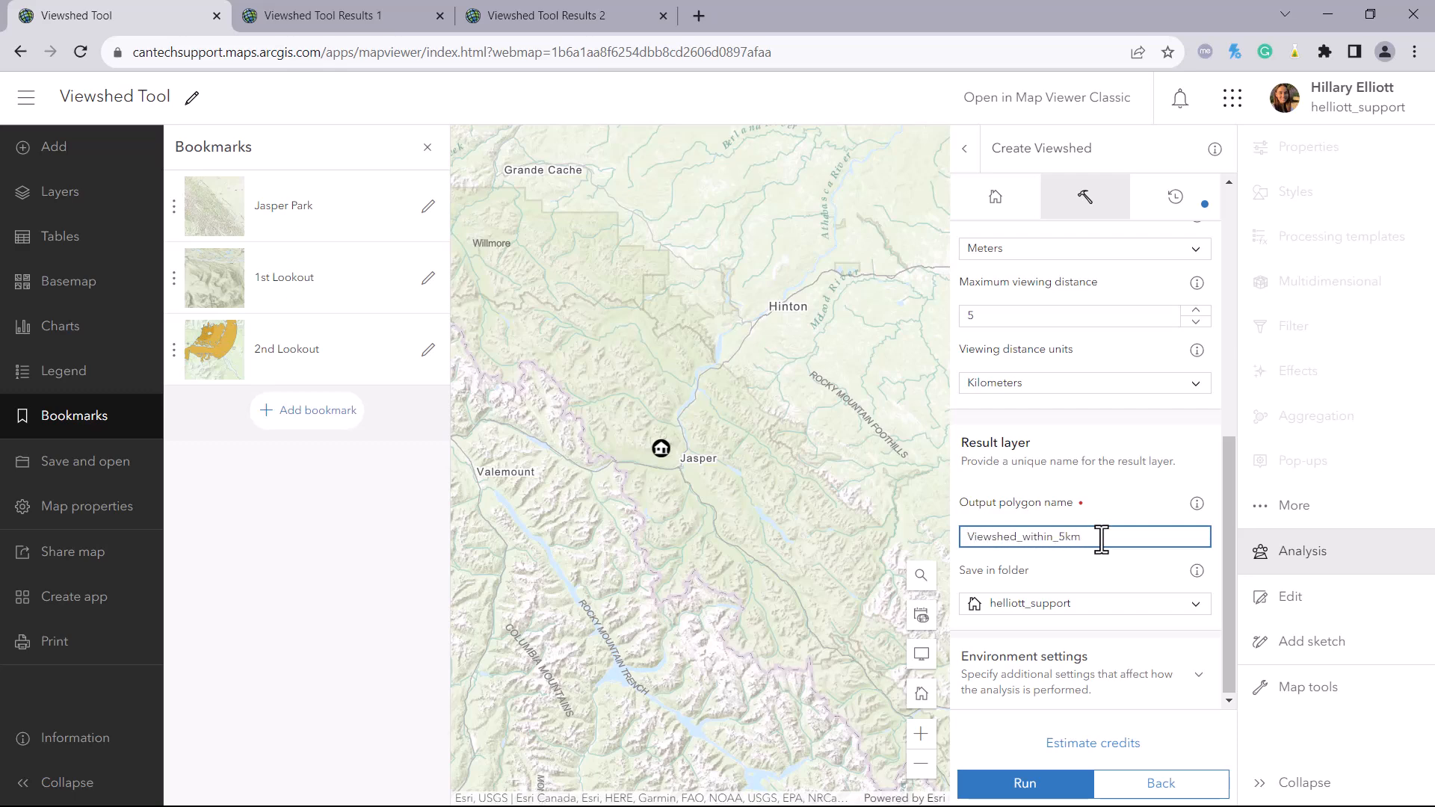
{"action": "left_click", "coordinate": [1023, 625]}
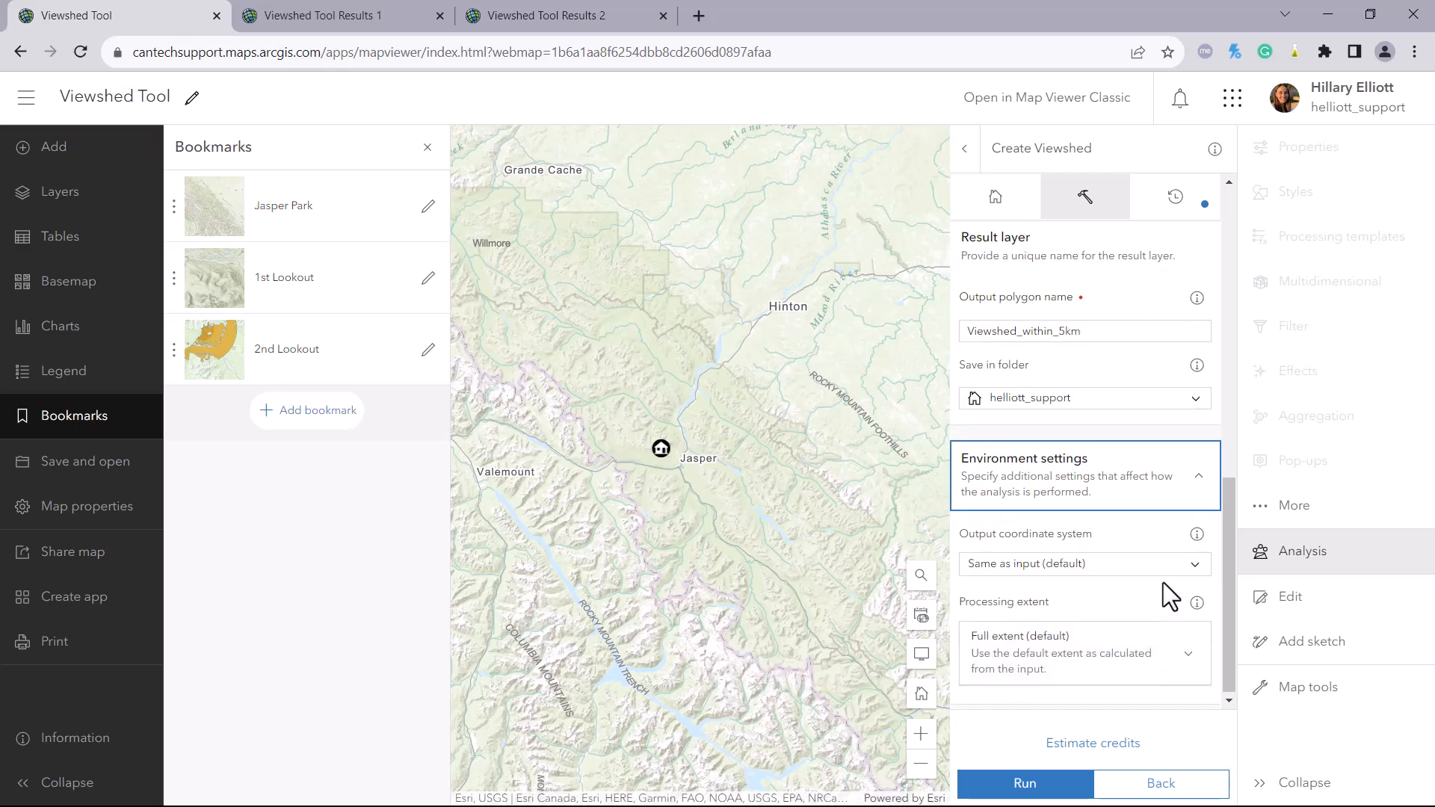
{"action": "mouse_move", "coordinate": [1065, 620]}
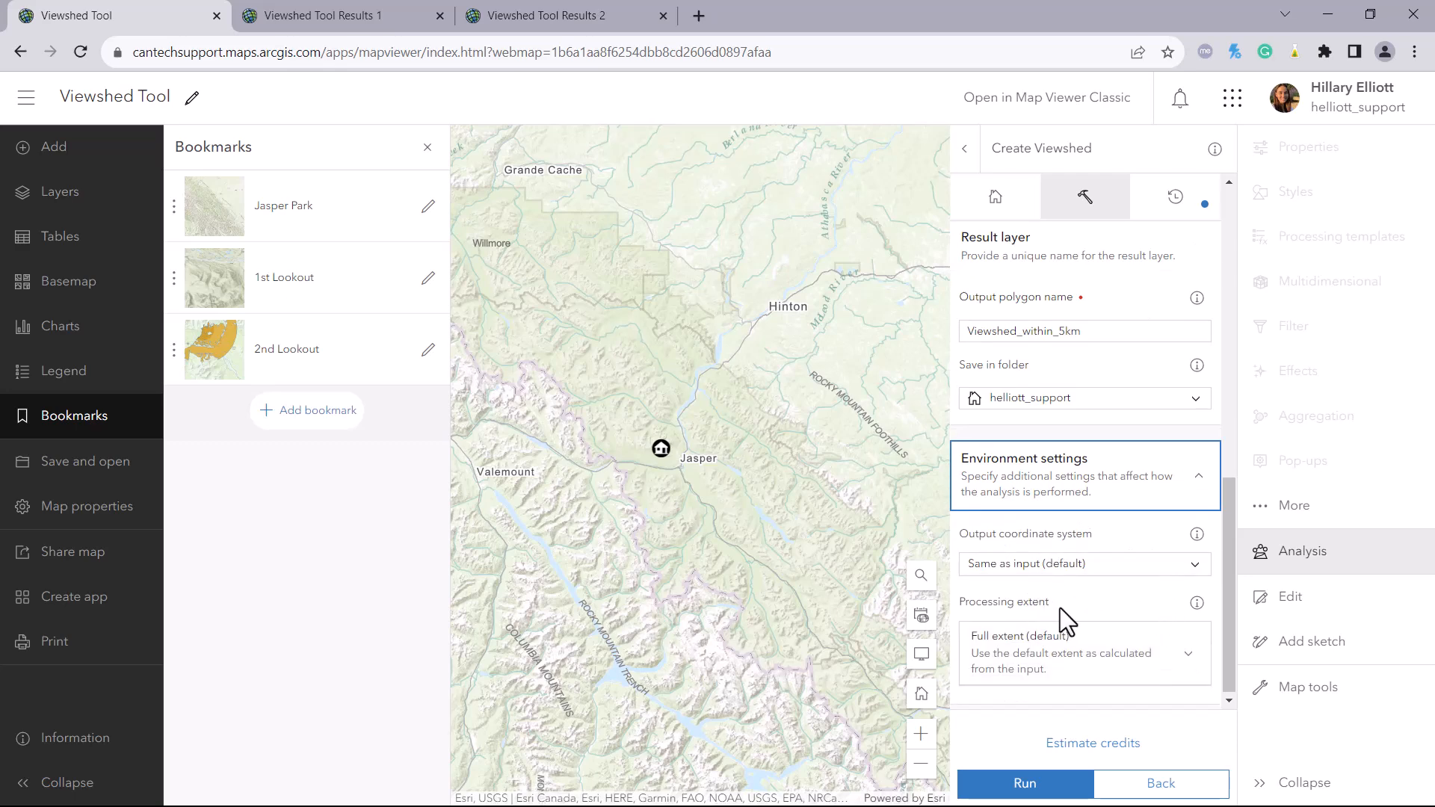
{"action": "left_click", "coordinate": [1091, 743]}
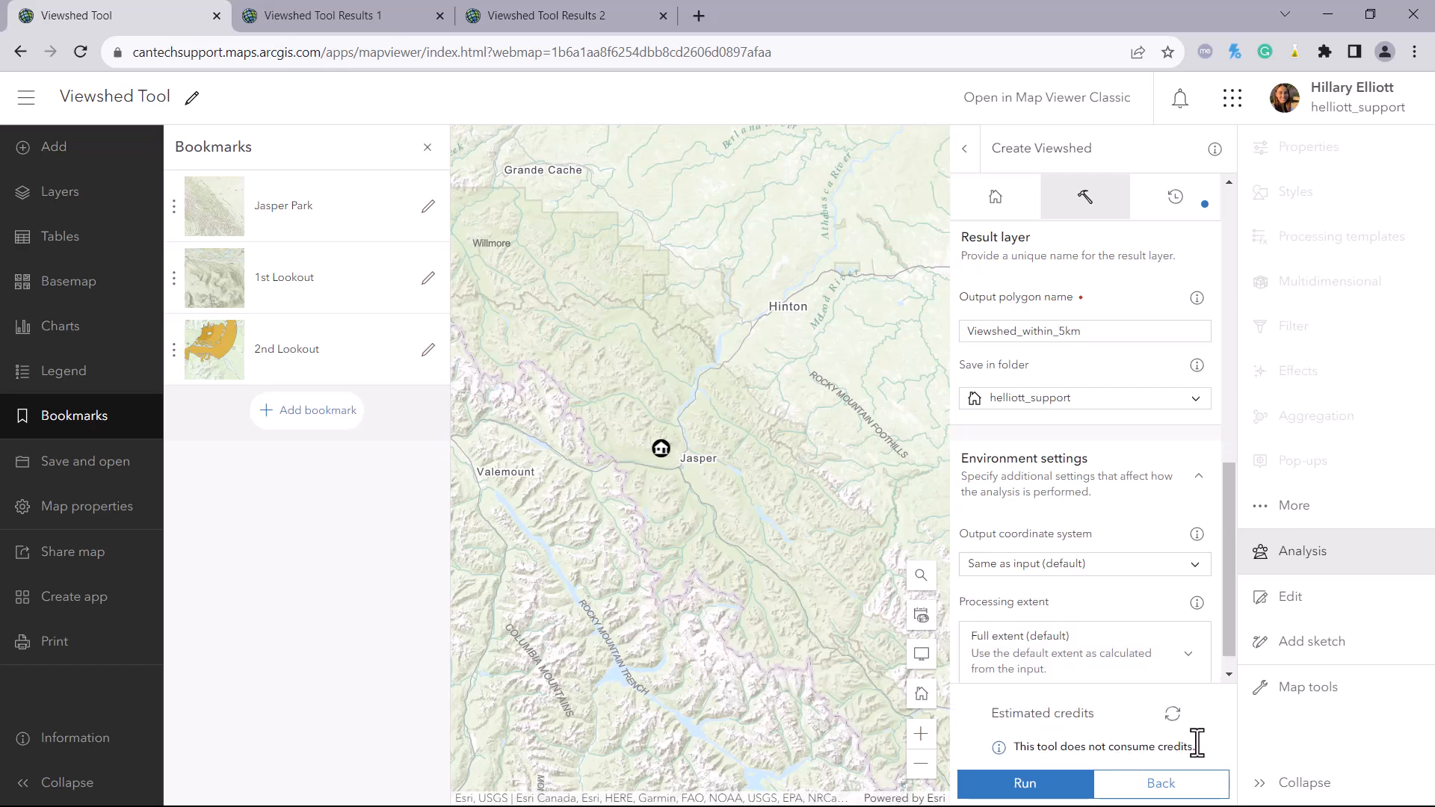
{"action": "mouse_move", "coordinate": [1218, 749]}
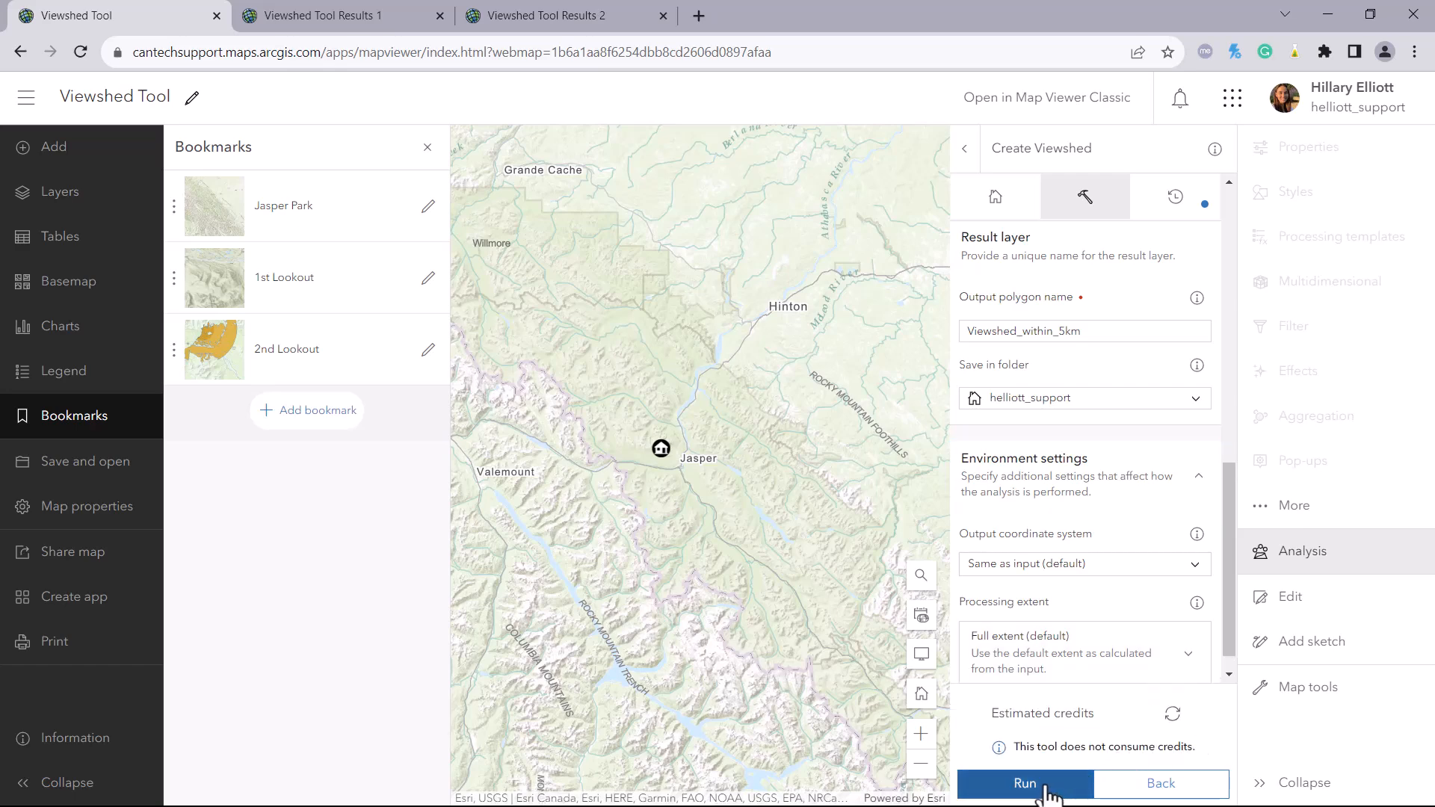
{"action": "left_click", "coordinate": [1024, 783]}
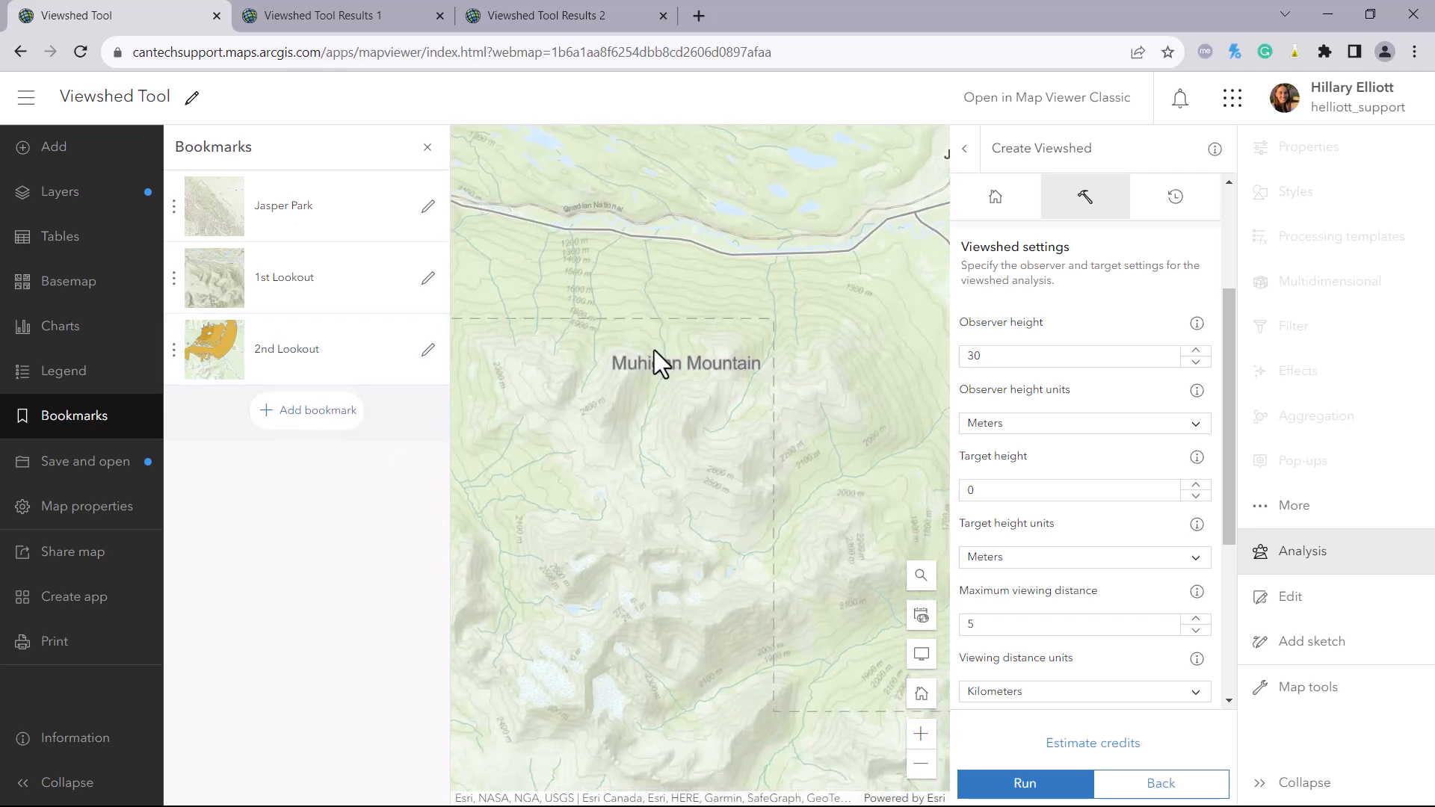
{"action": "mouse_move", "coordinate": [636, 363]}
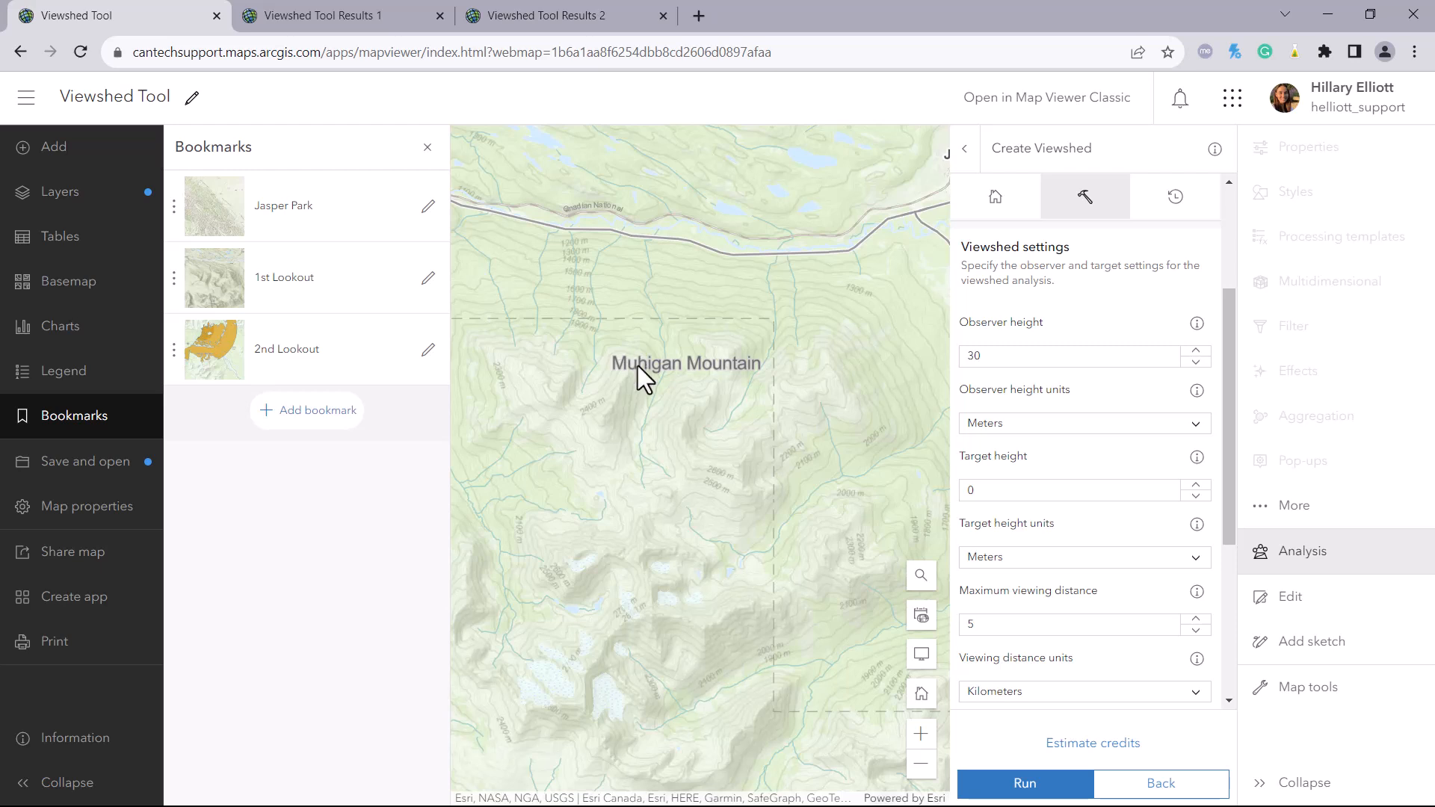
{"action": "mouse_move", "coordinate": [1180, 428]}
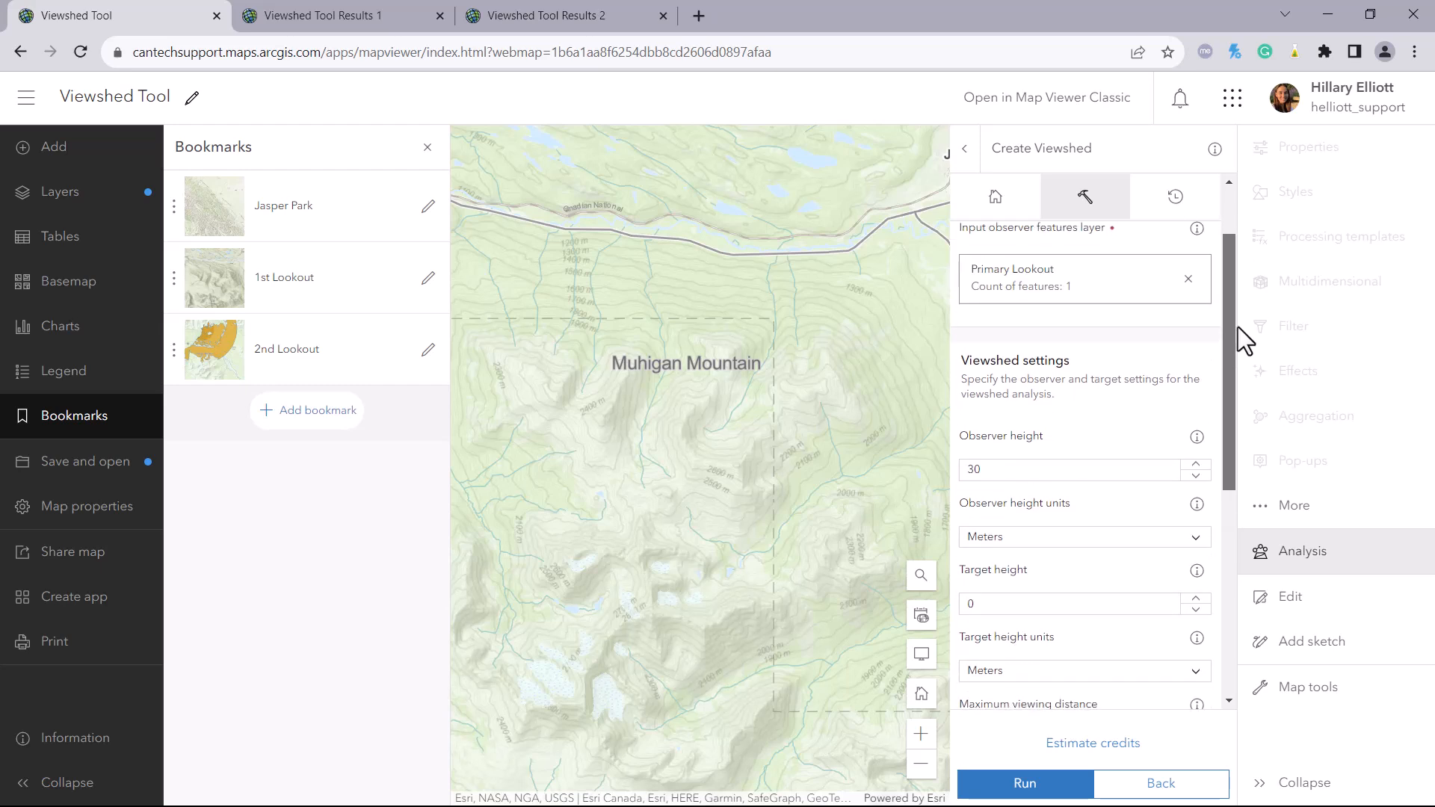
{"action": "mouse_move", "coordinate": [1235, 438]}
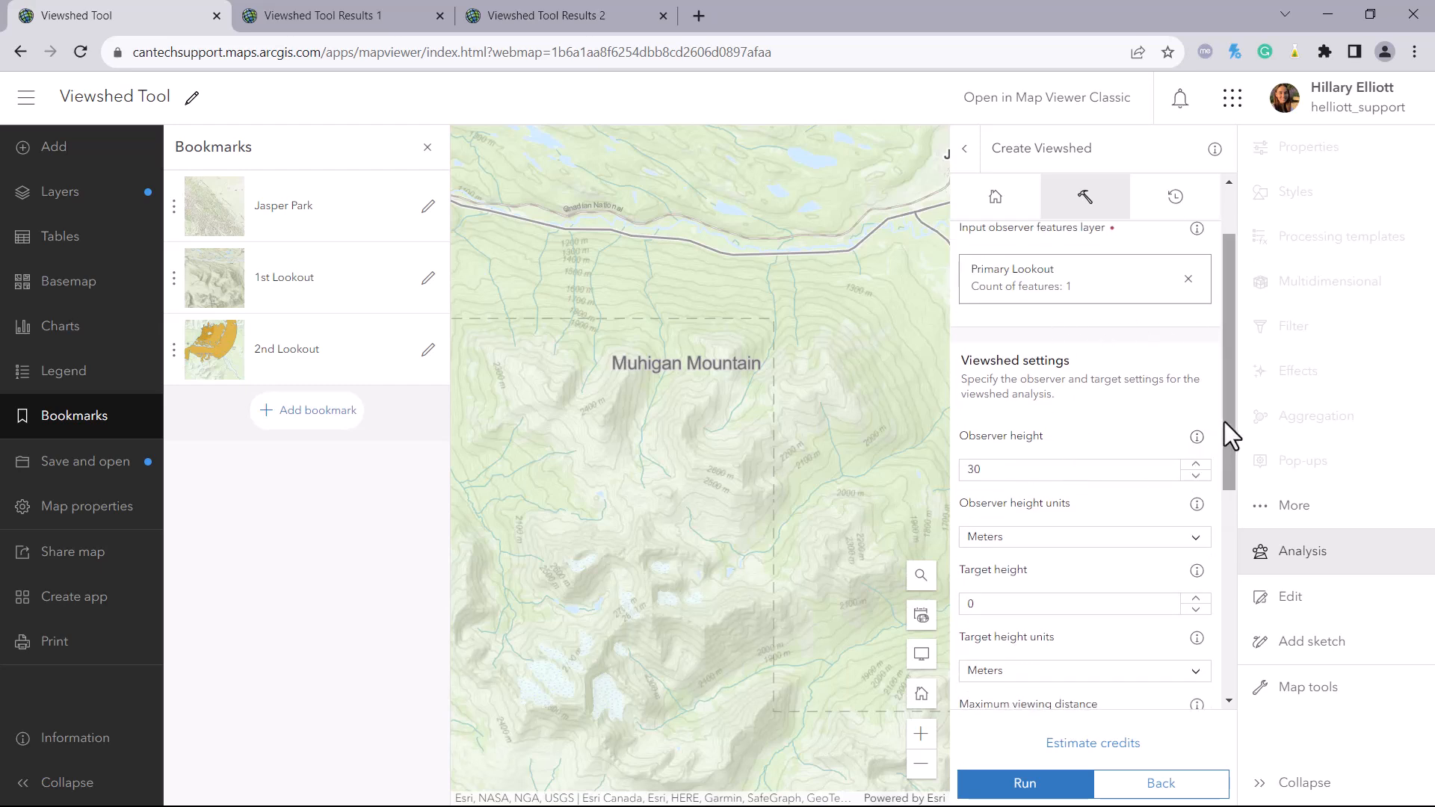
Step: Set the Primary Lookout viewshed target height to 30 m
{"action": "scroll", "scroll_direction": "down", "scroll_amount": 3}
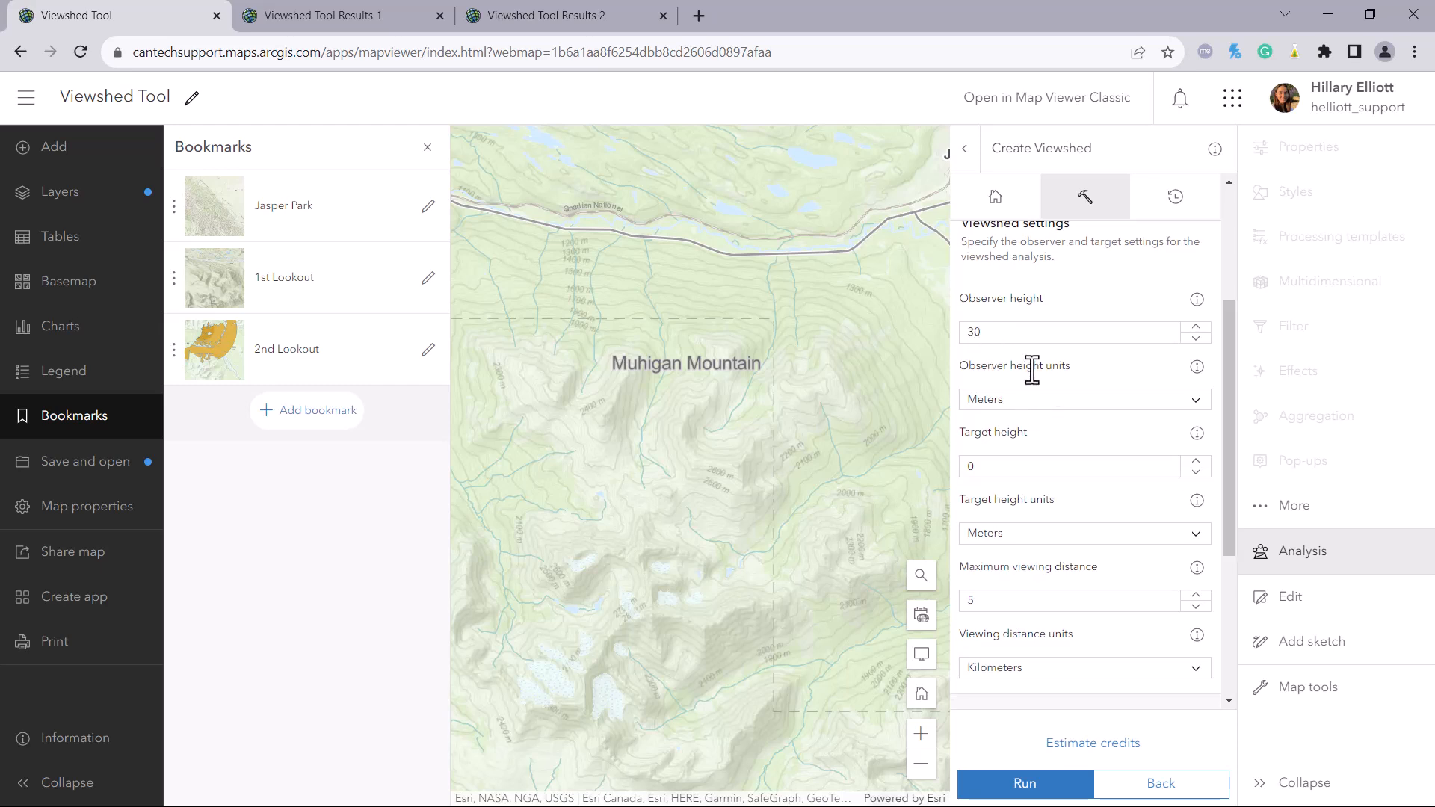
{"action": "scroll", "scroll_direction": "down", "scroll_amount": 3}
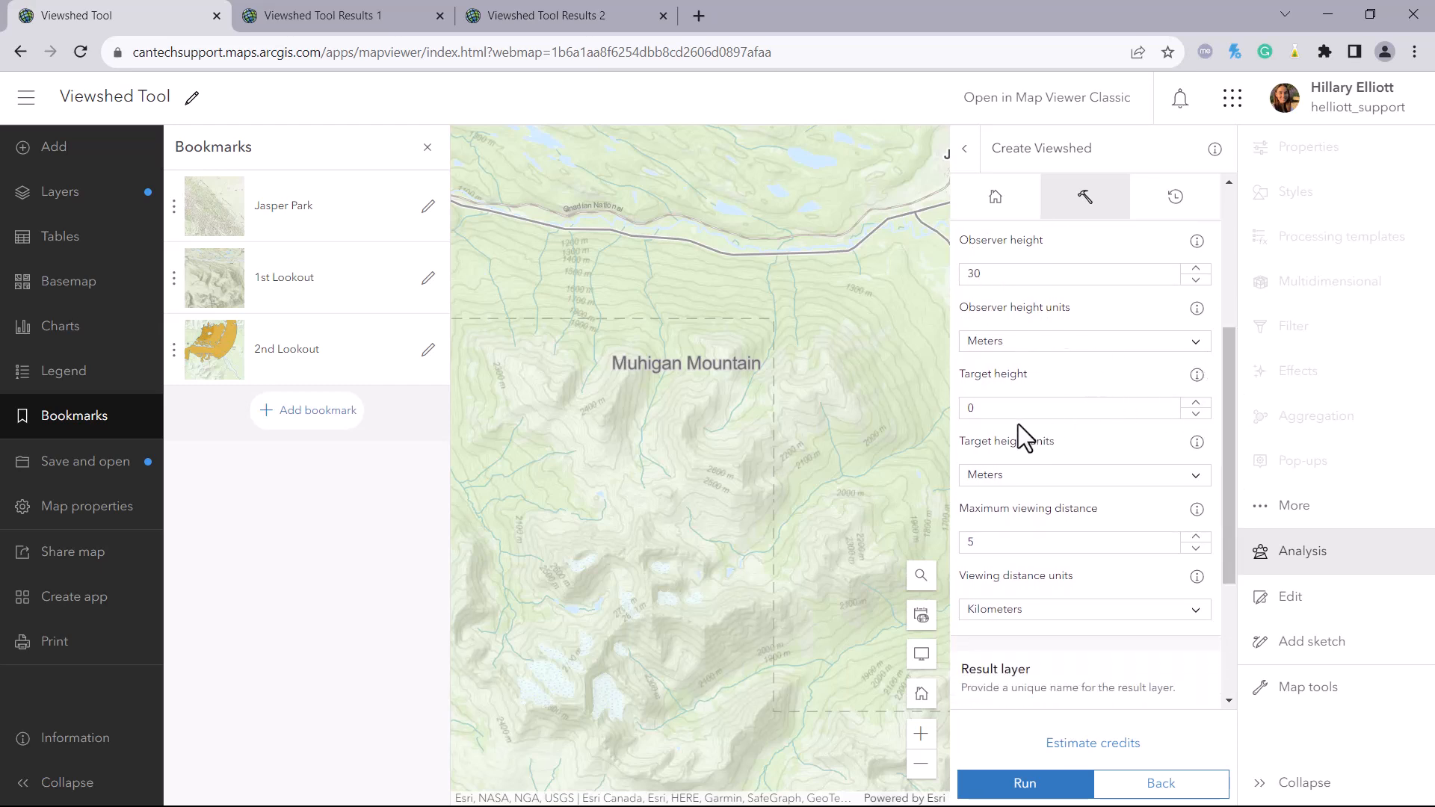
{"action": "left_click", "coordinate": [1067, 406]}
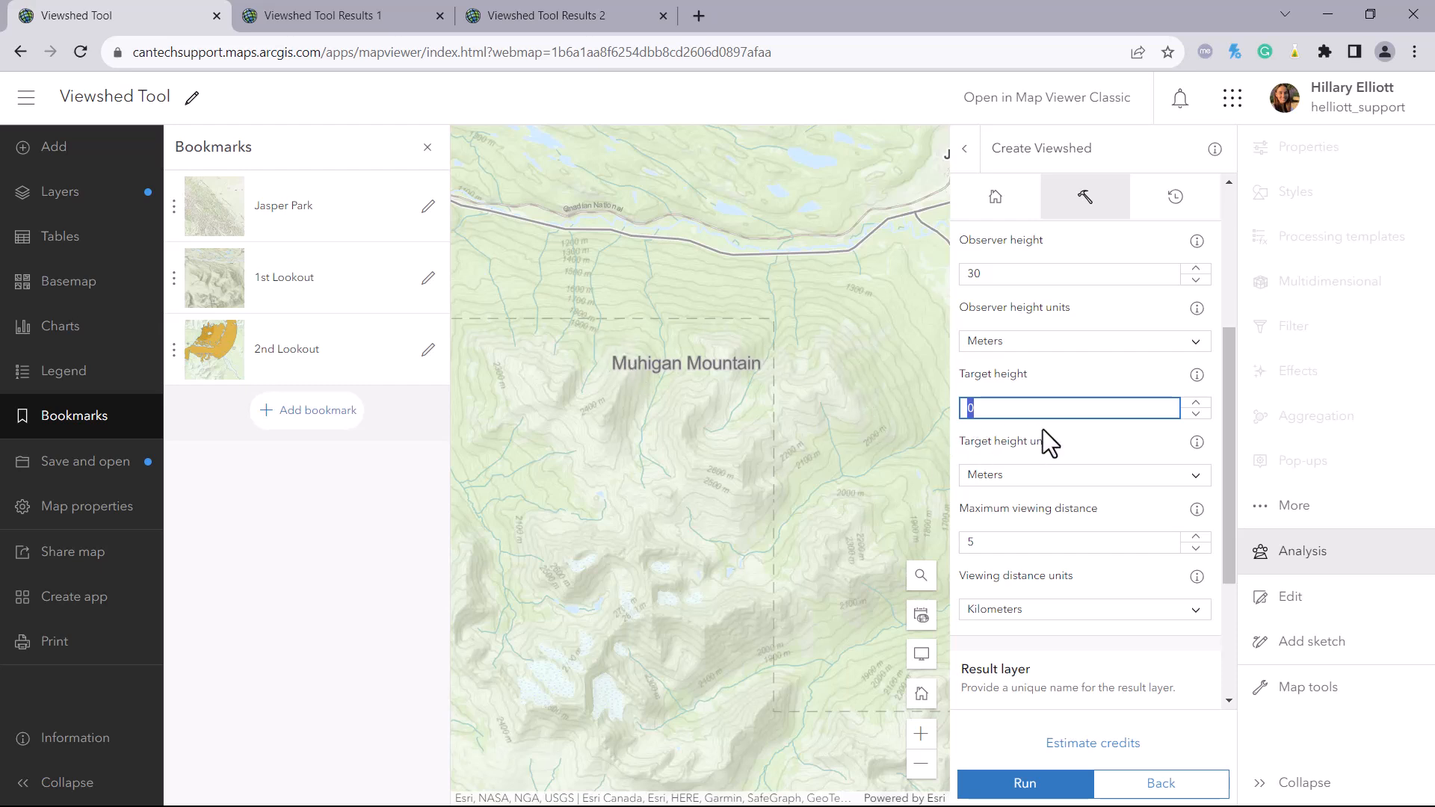
{"action": "type", "text": "30"}
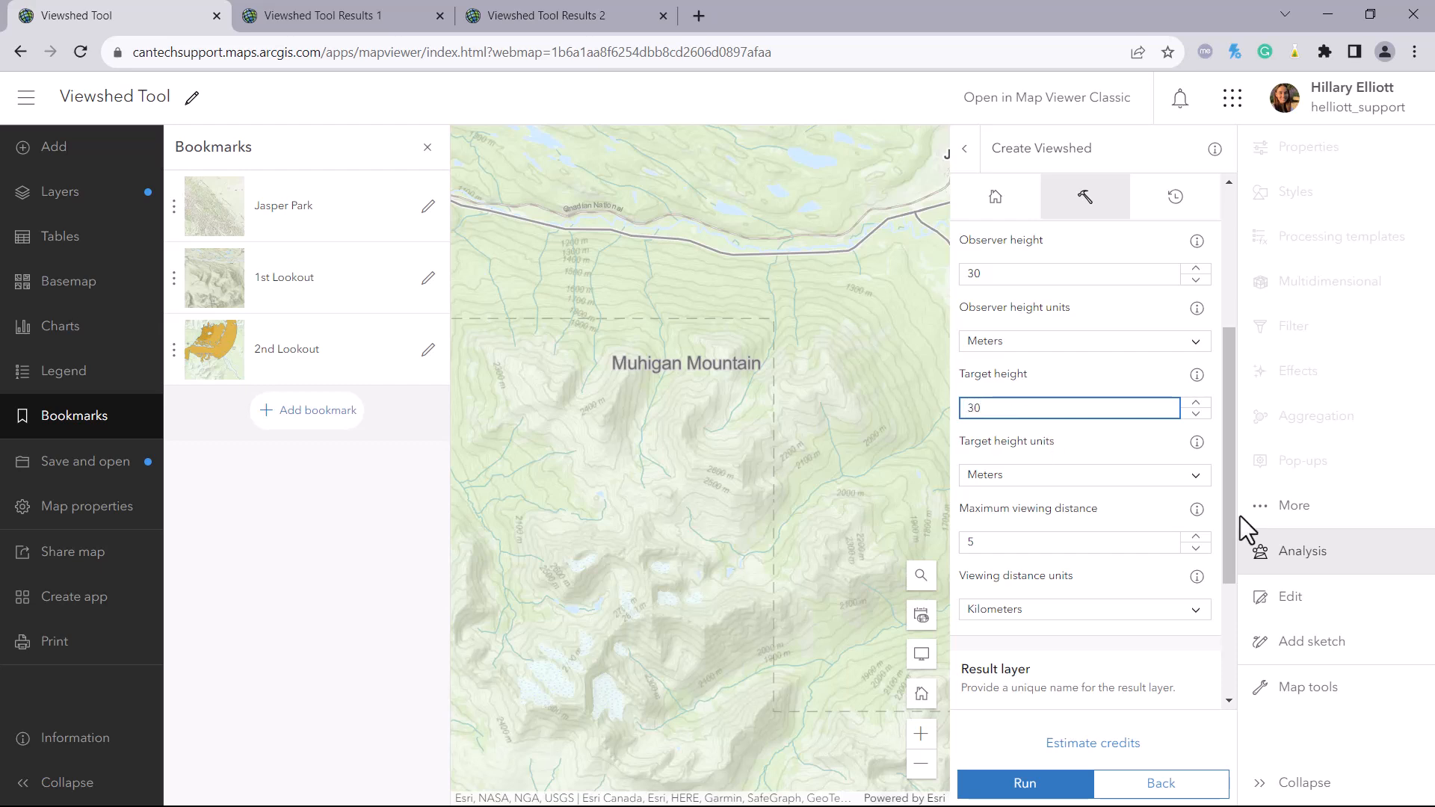
{"action": "type", "text": "1"}
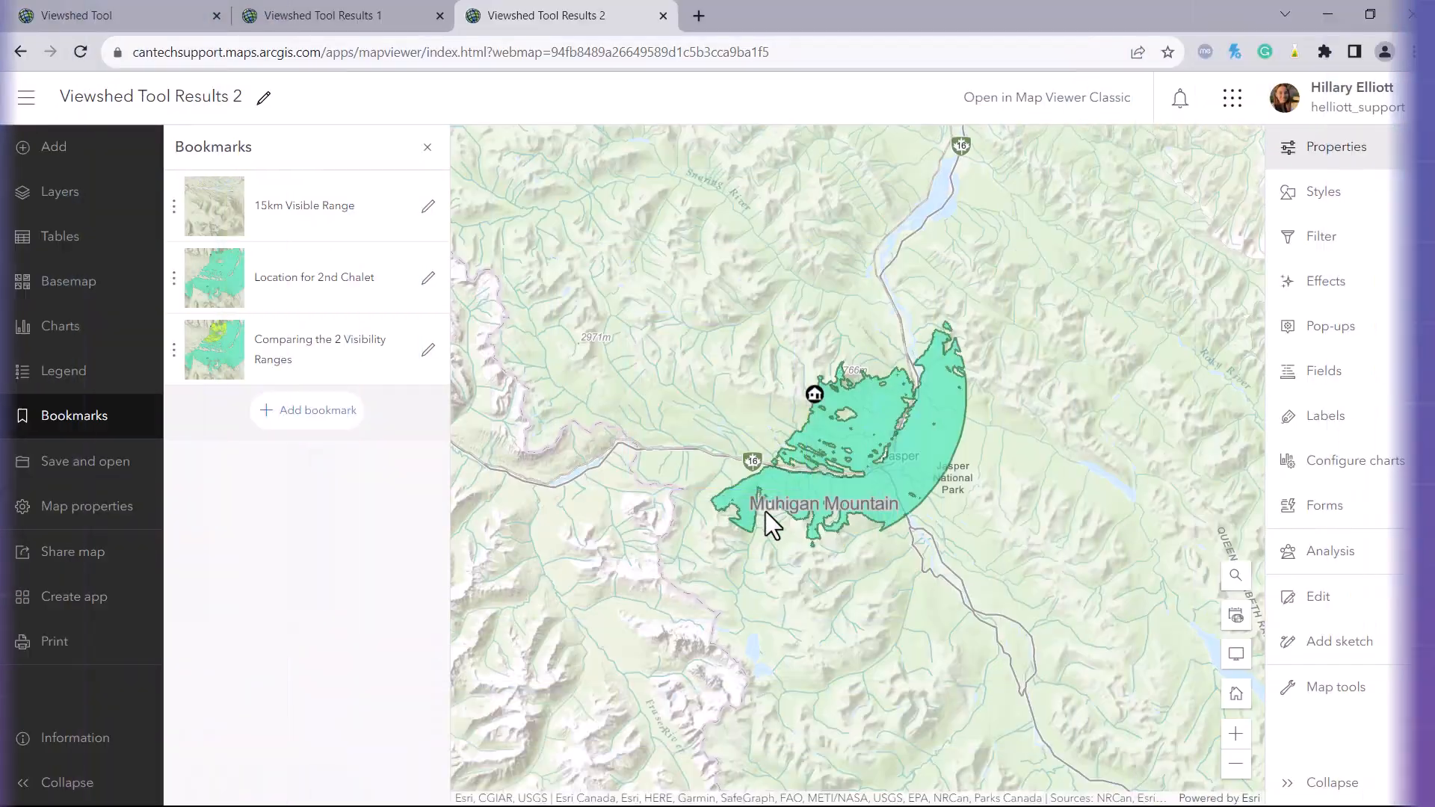
{"action": "mouse_move", "coordinate": [714, 499]}
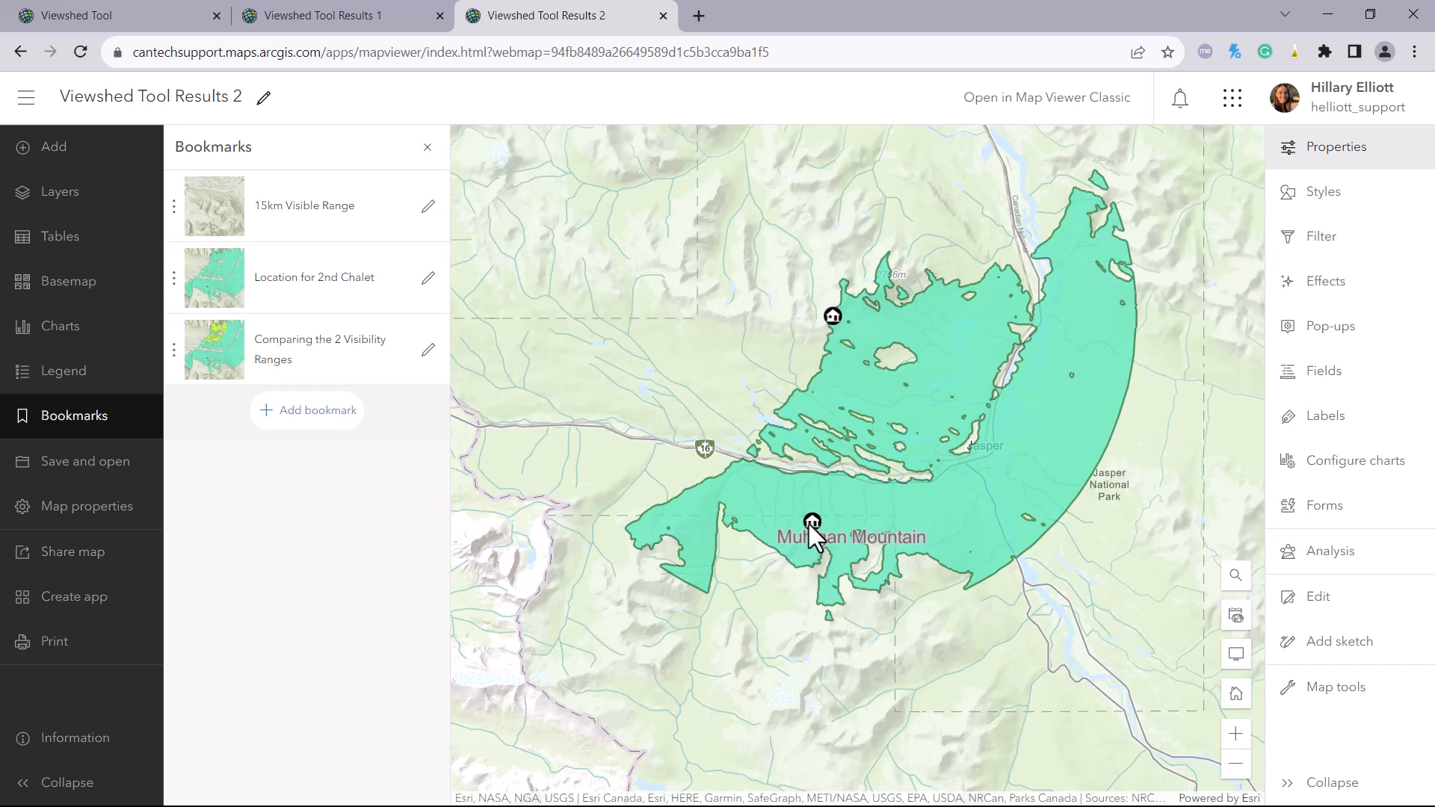
{"action": "mouse_move", "coordinate": [815, 535]}
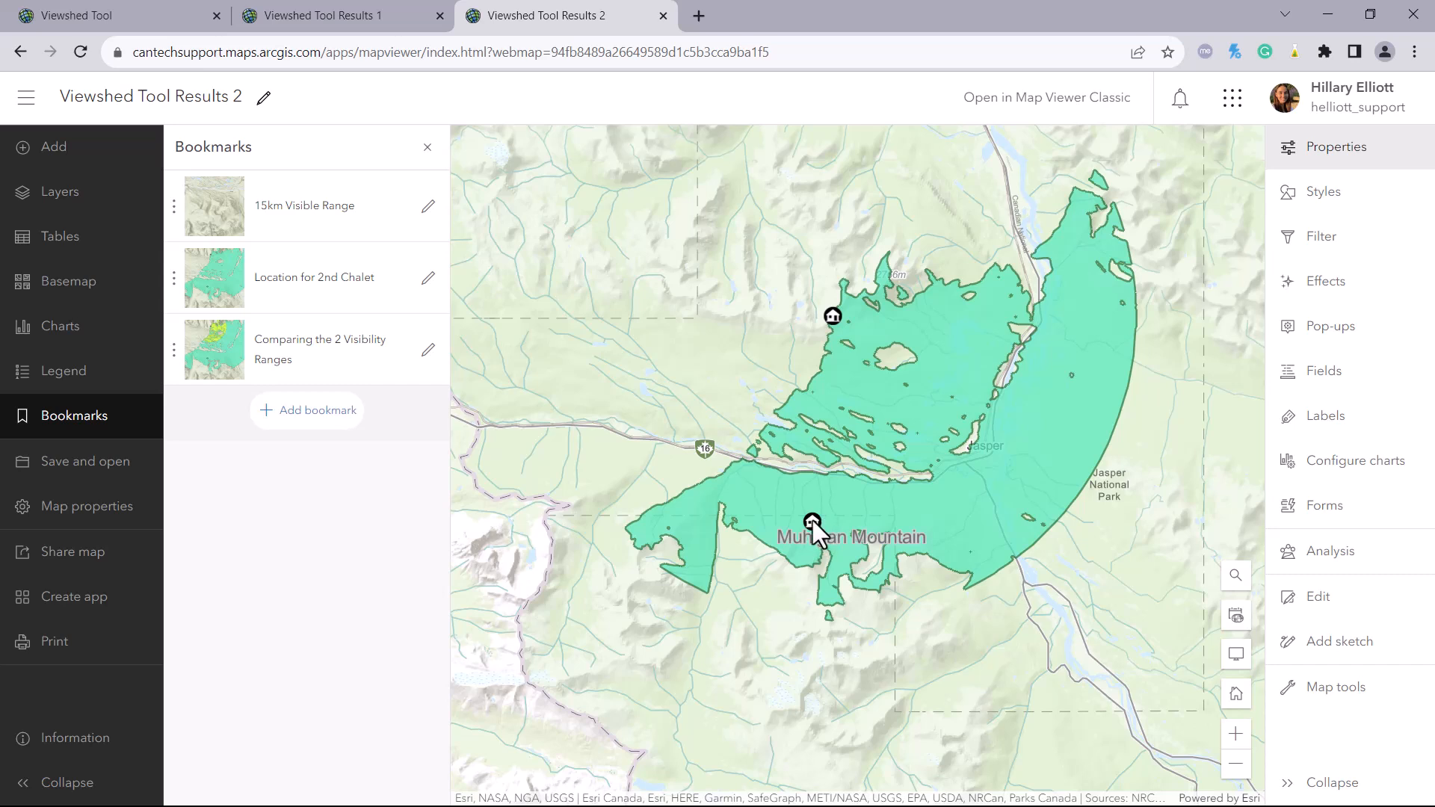
{"action": "mouse_move", "coordinate": [817, 535]}
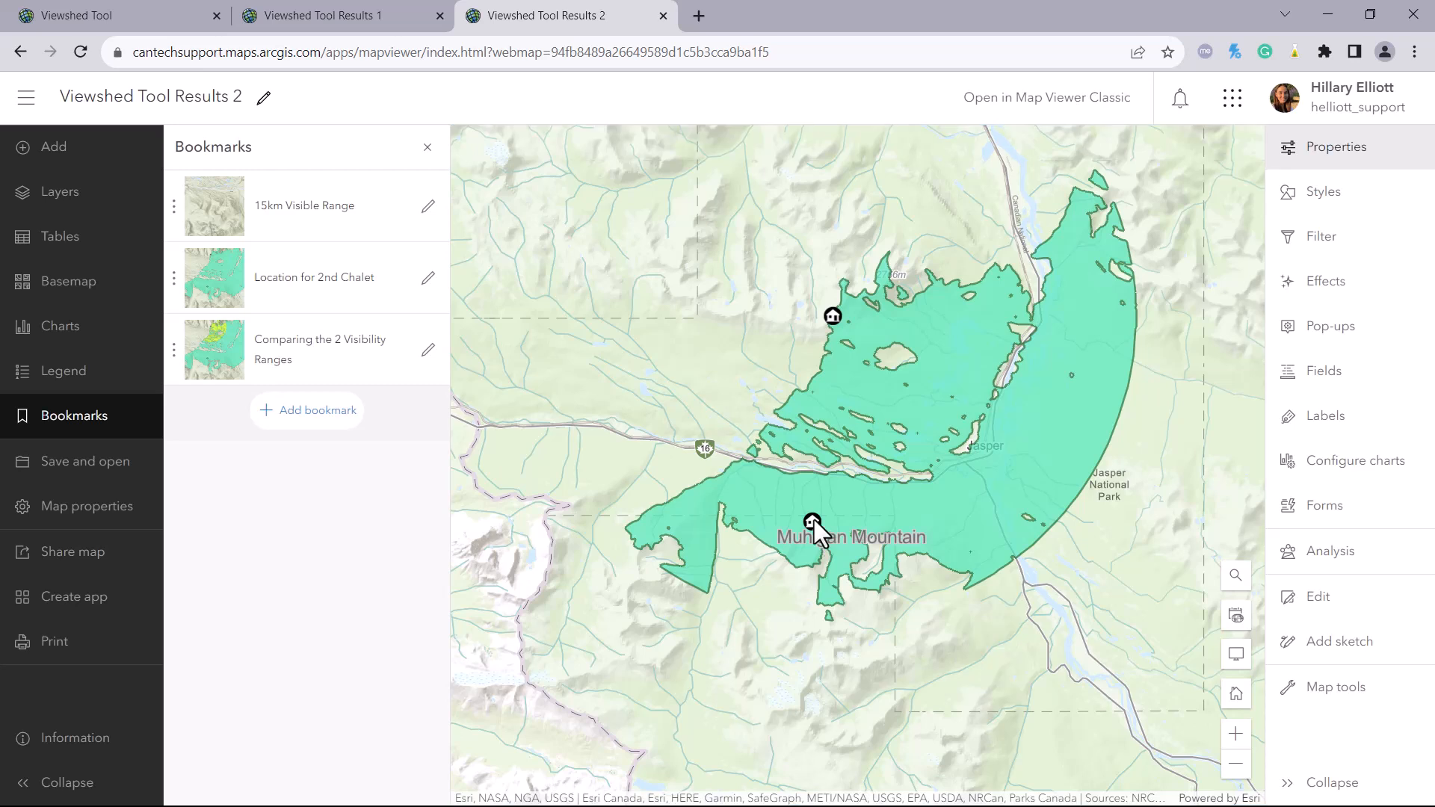
{"action": "mouse_move", "coordinate": [575, 475]}
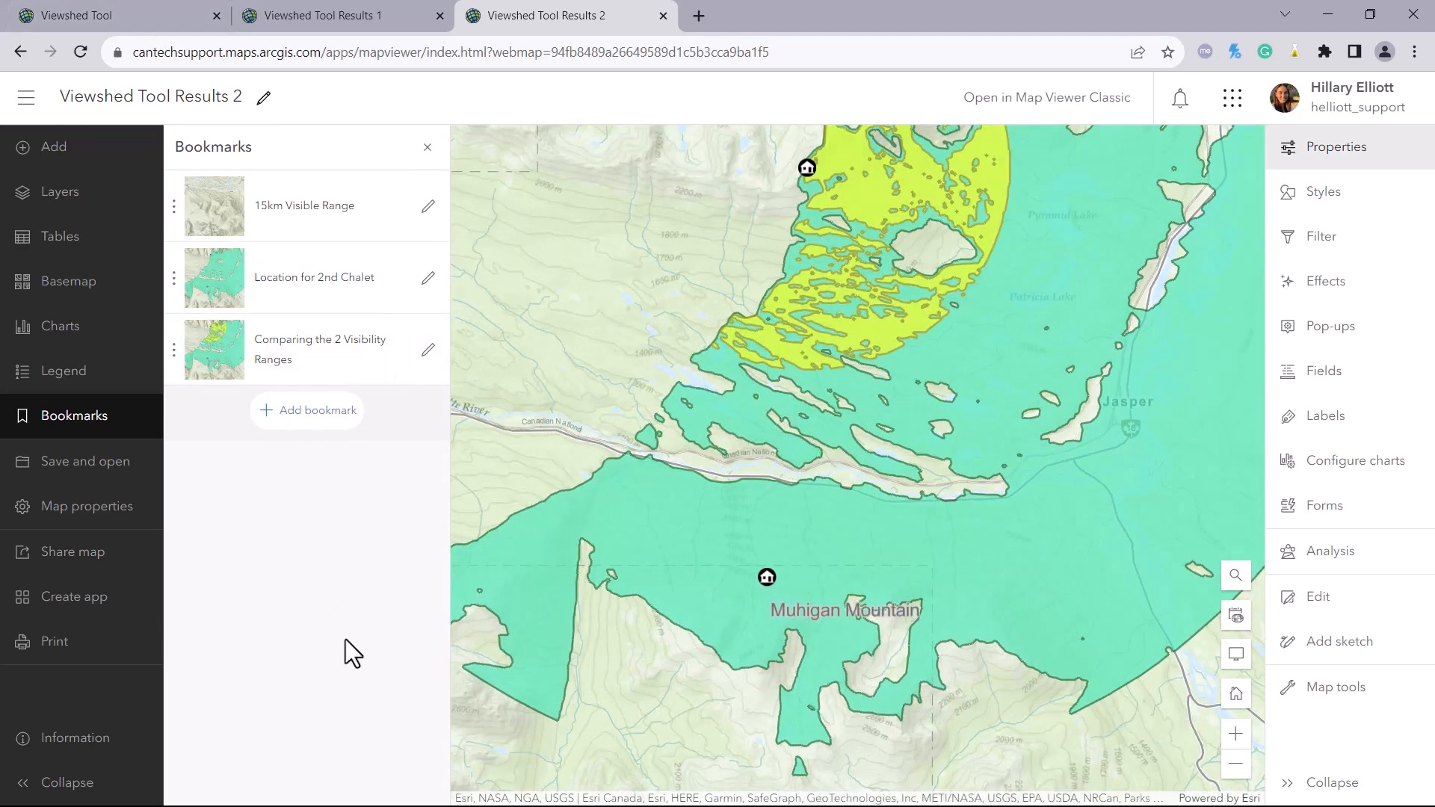
{"action": "mouse_move", "coordinate": [867, 438]}
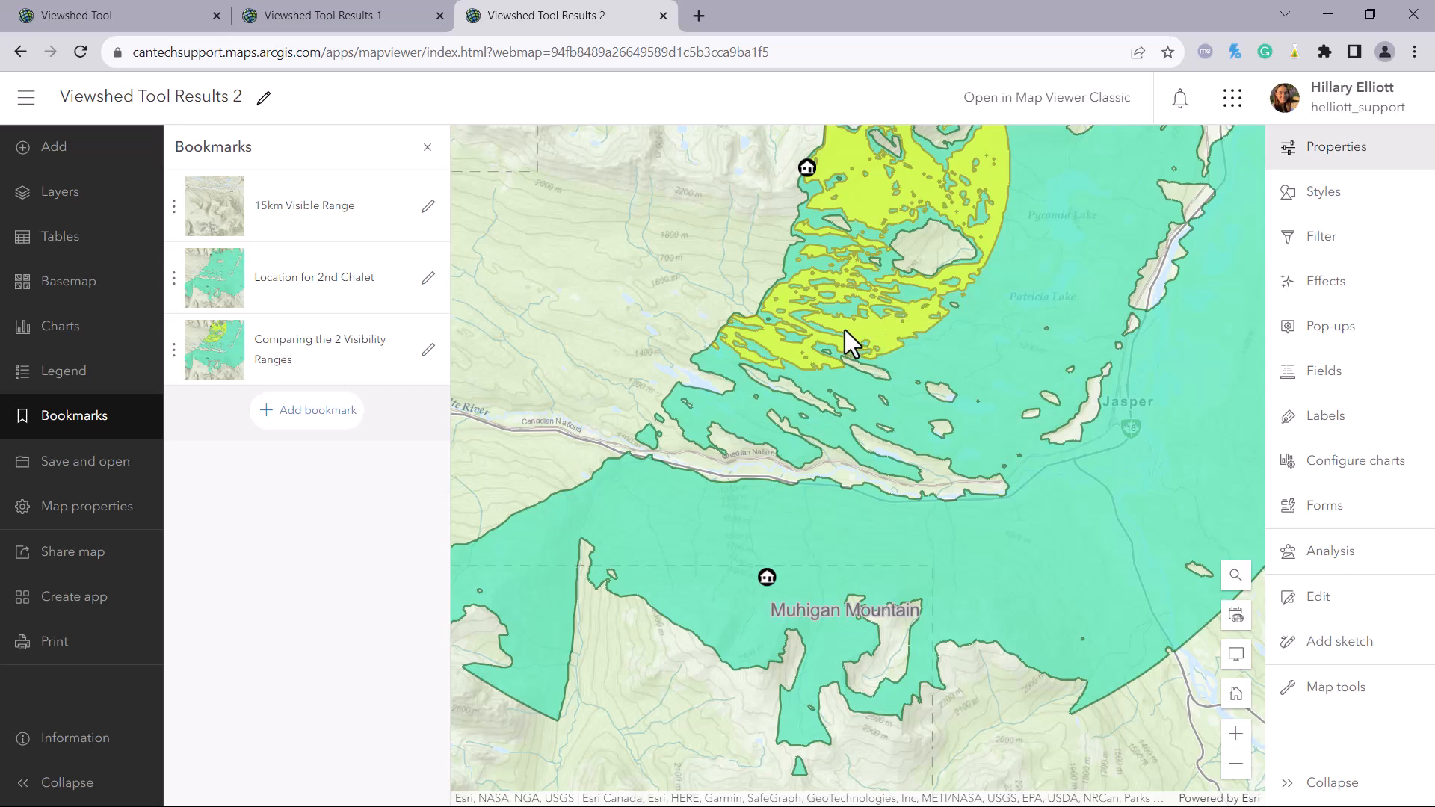
{"action": "mouse_move", "coordinate": [812, 374]}
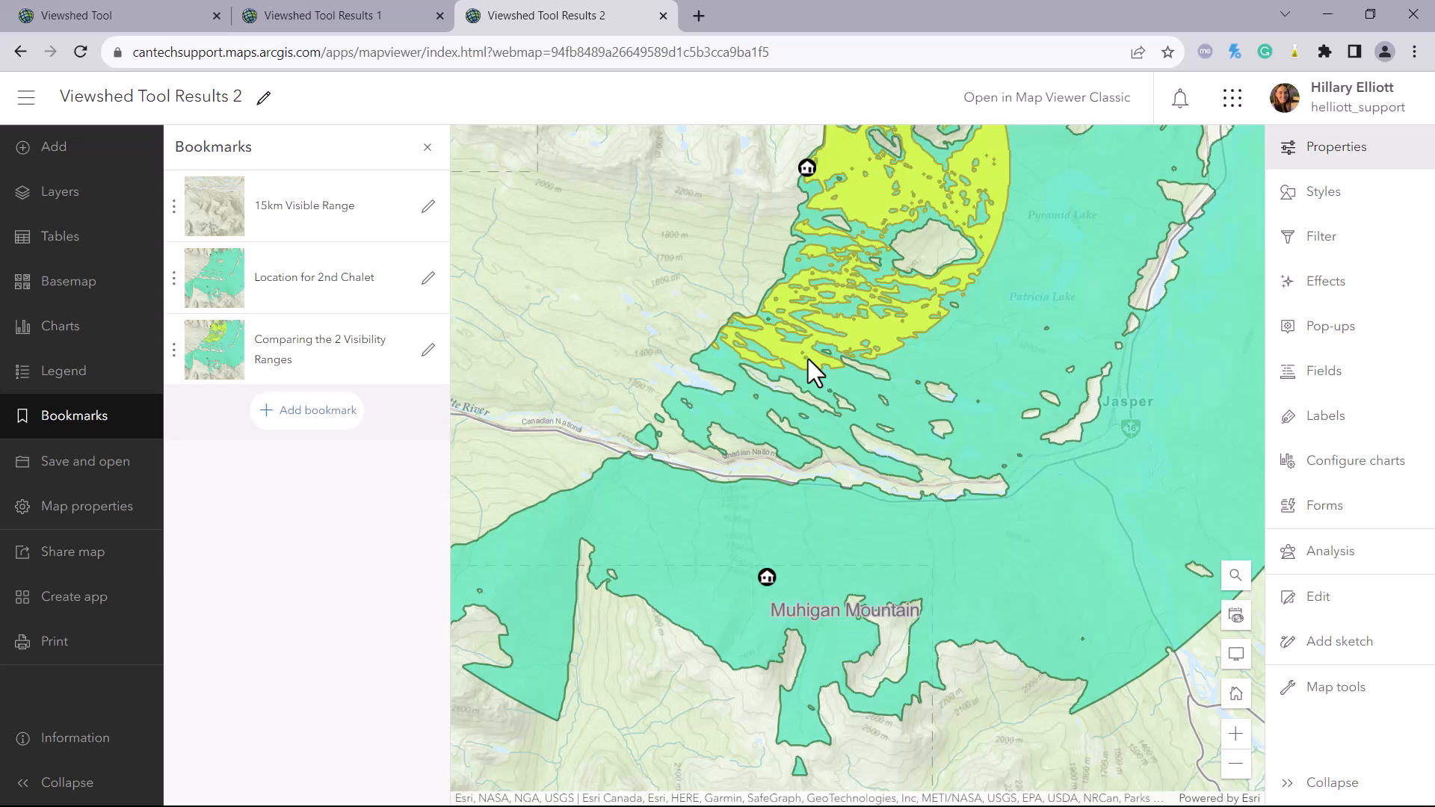
{"action": "mouse_move", "coordinate": [813, 379]}
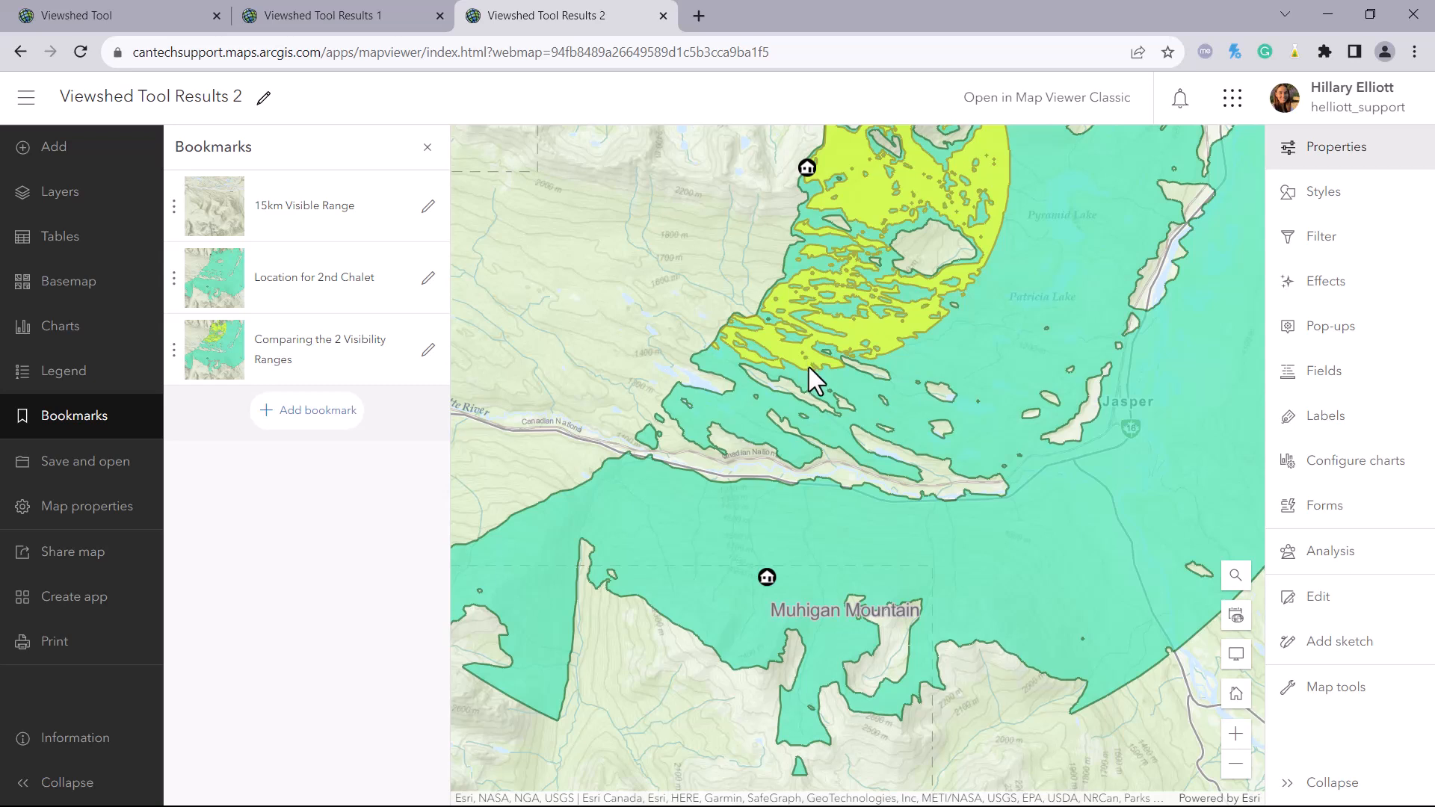